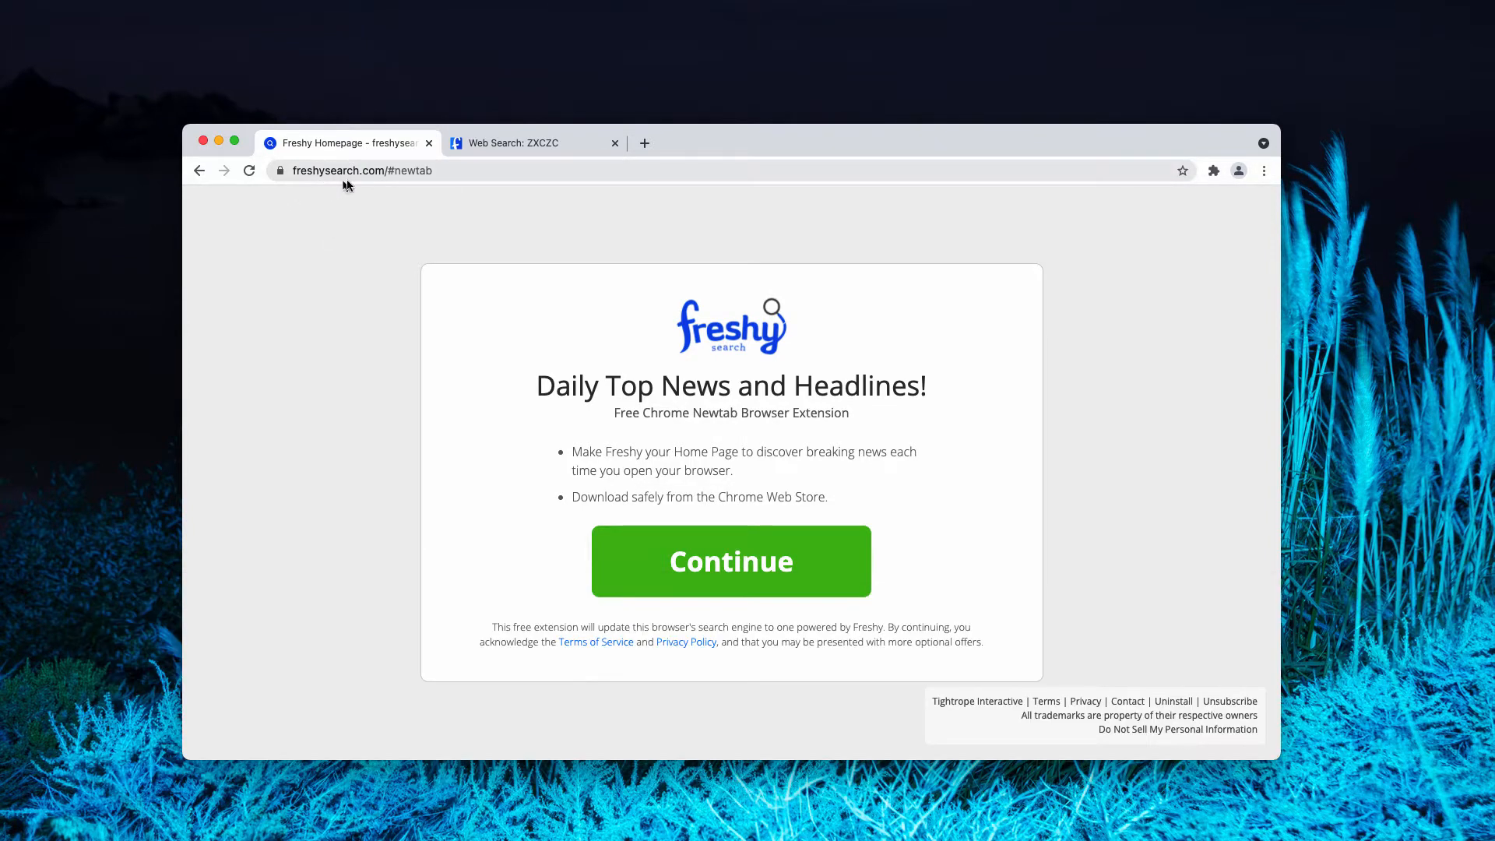
Flip between the Freshy Homepage and ZXCZC results tabs, then add a new tab showing Freshy's news start page
{"action": "left_click", "coordinate": [529, 143]}
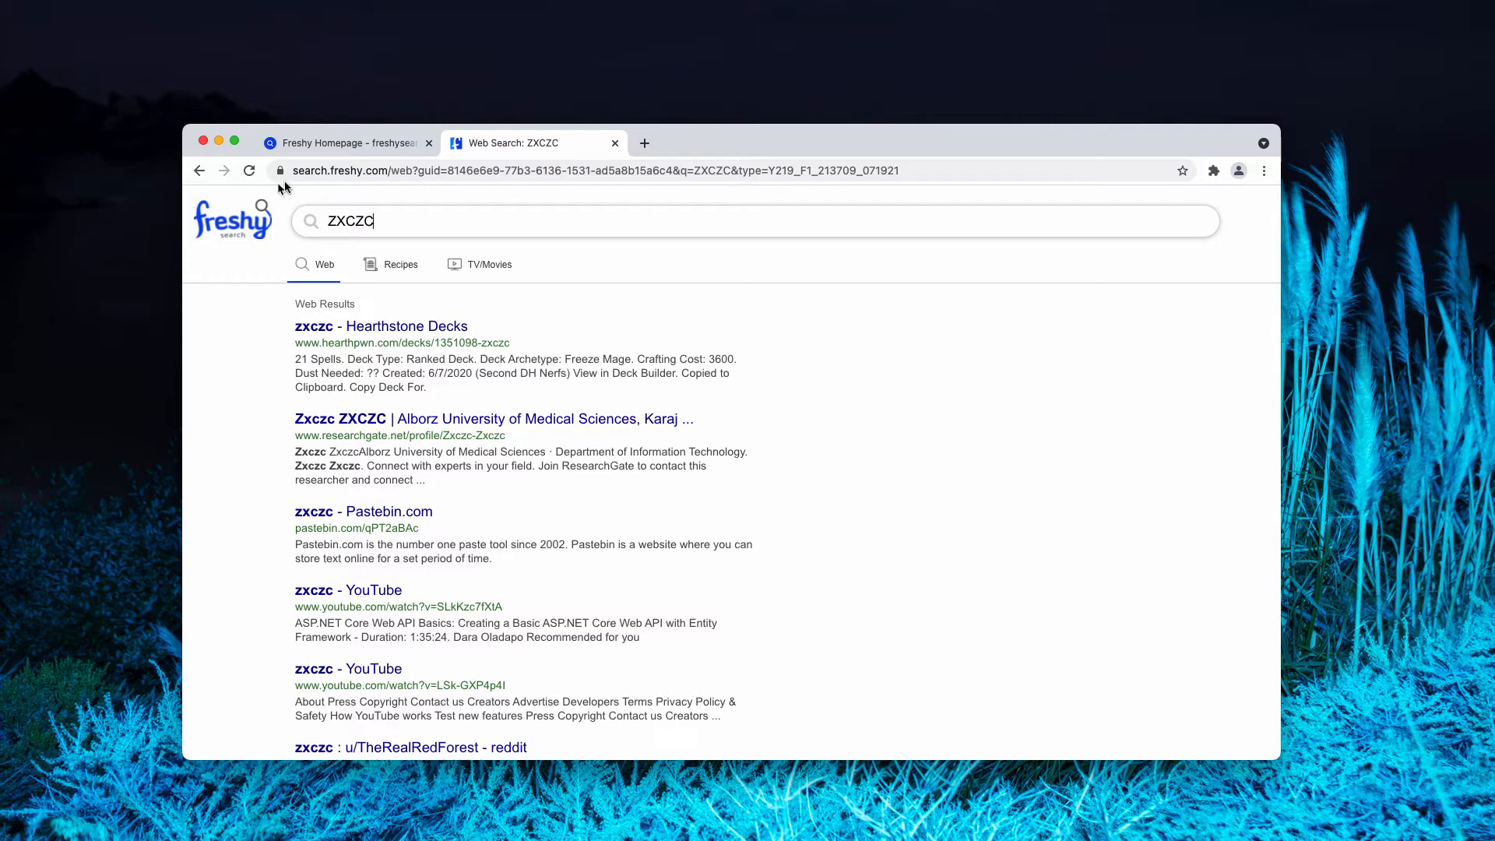
{"action": "left_click", "coordinate": [343, 142]}
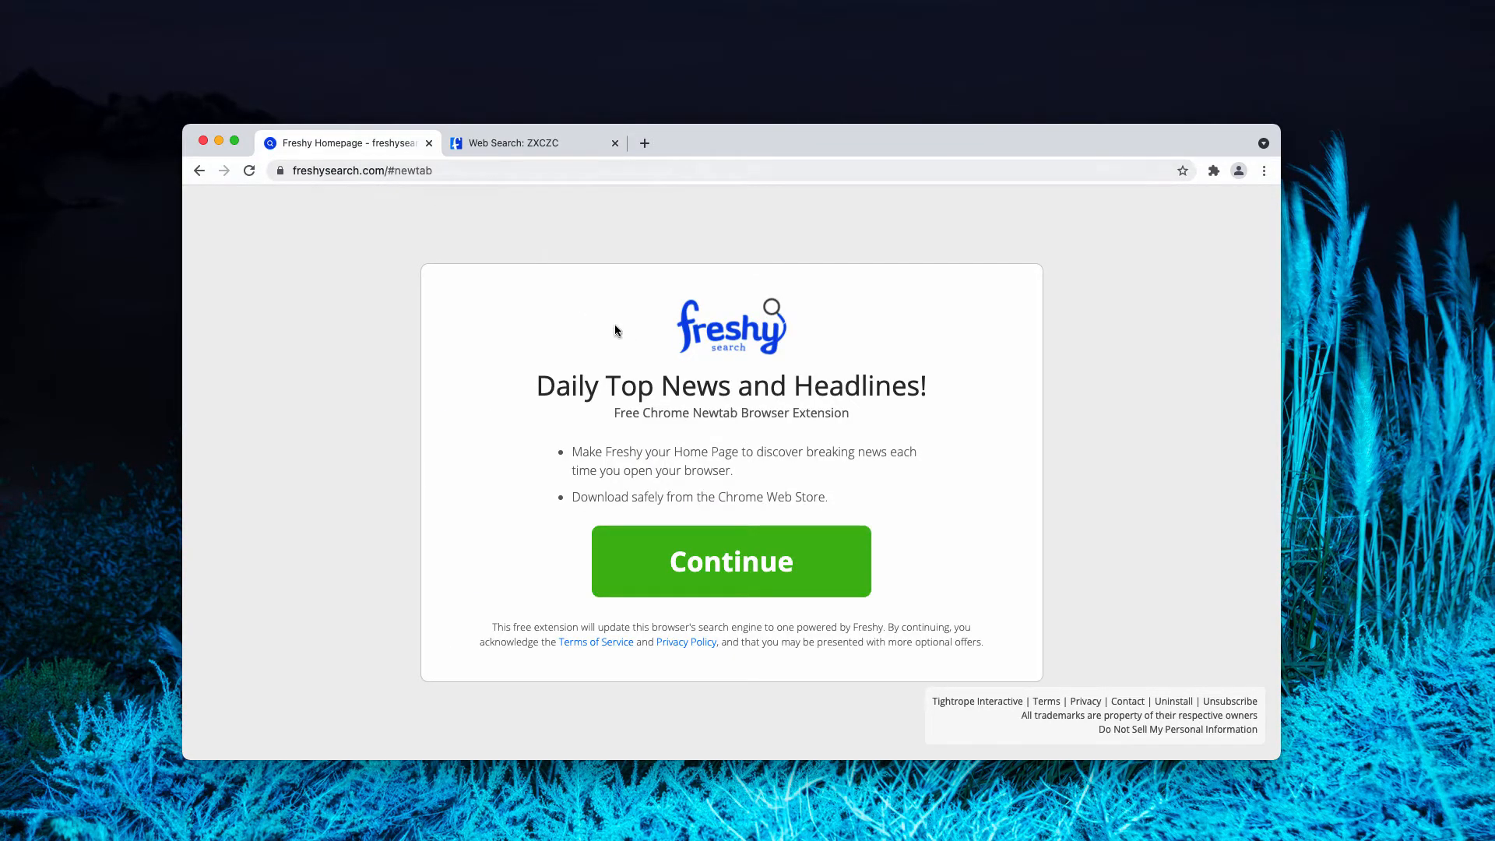
{"action": "mouse_move", "coordinate": [607, 16]}
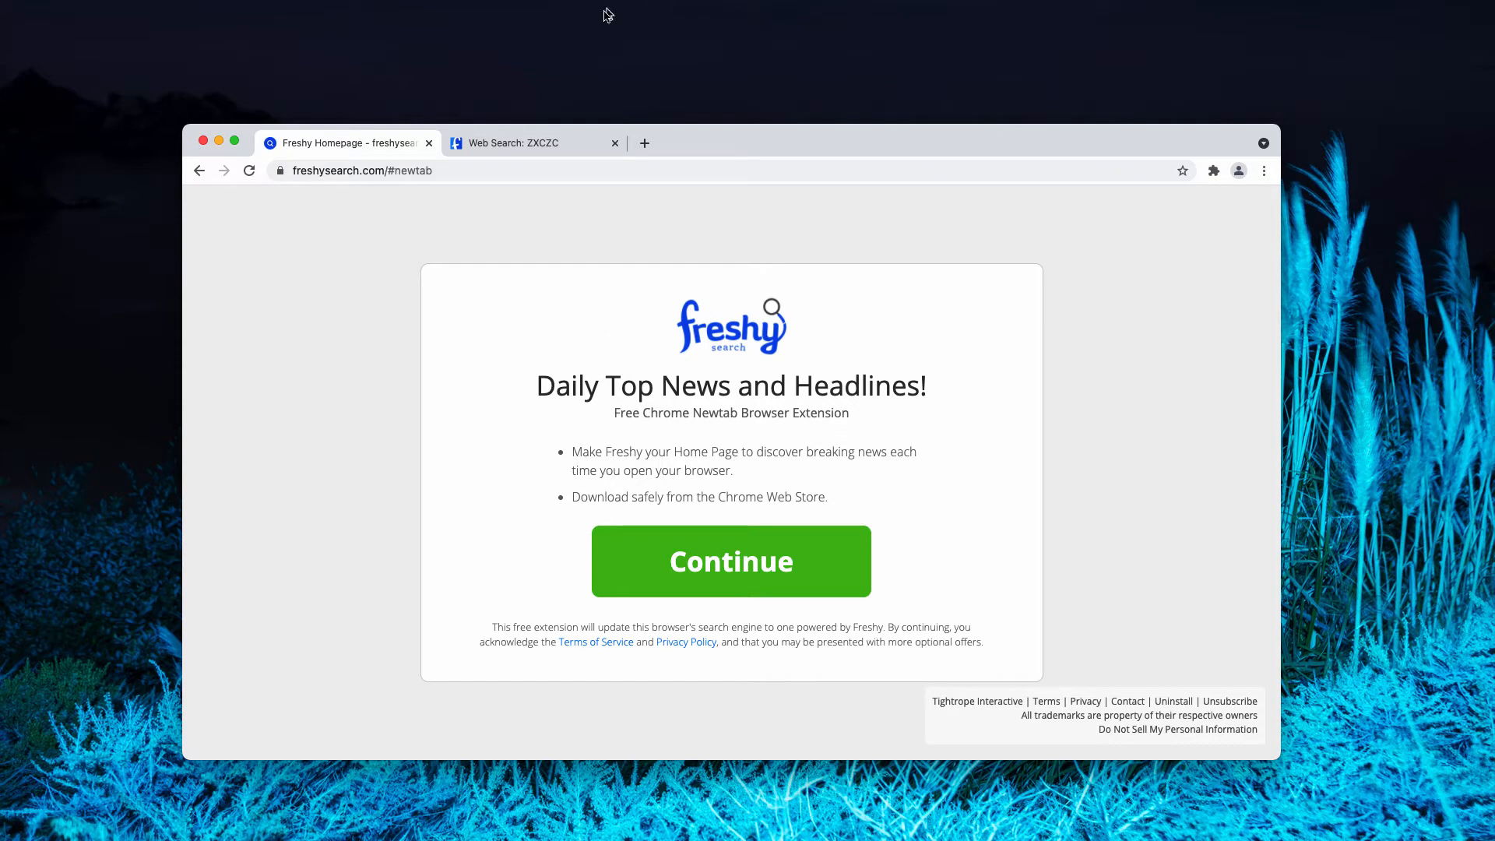
{"action": "left_click", "coordinate": [530, 143]}
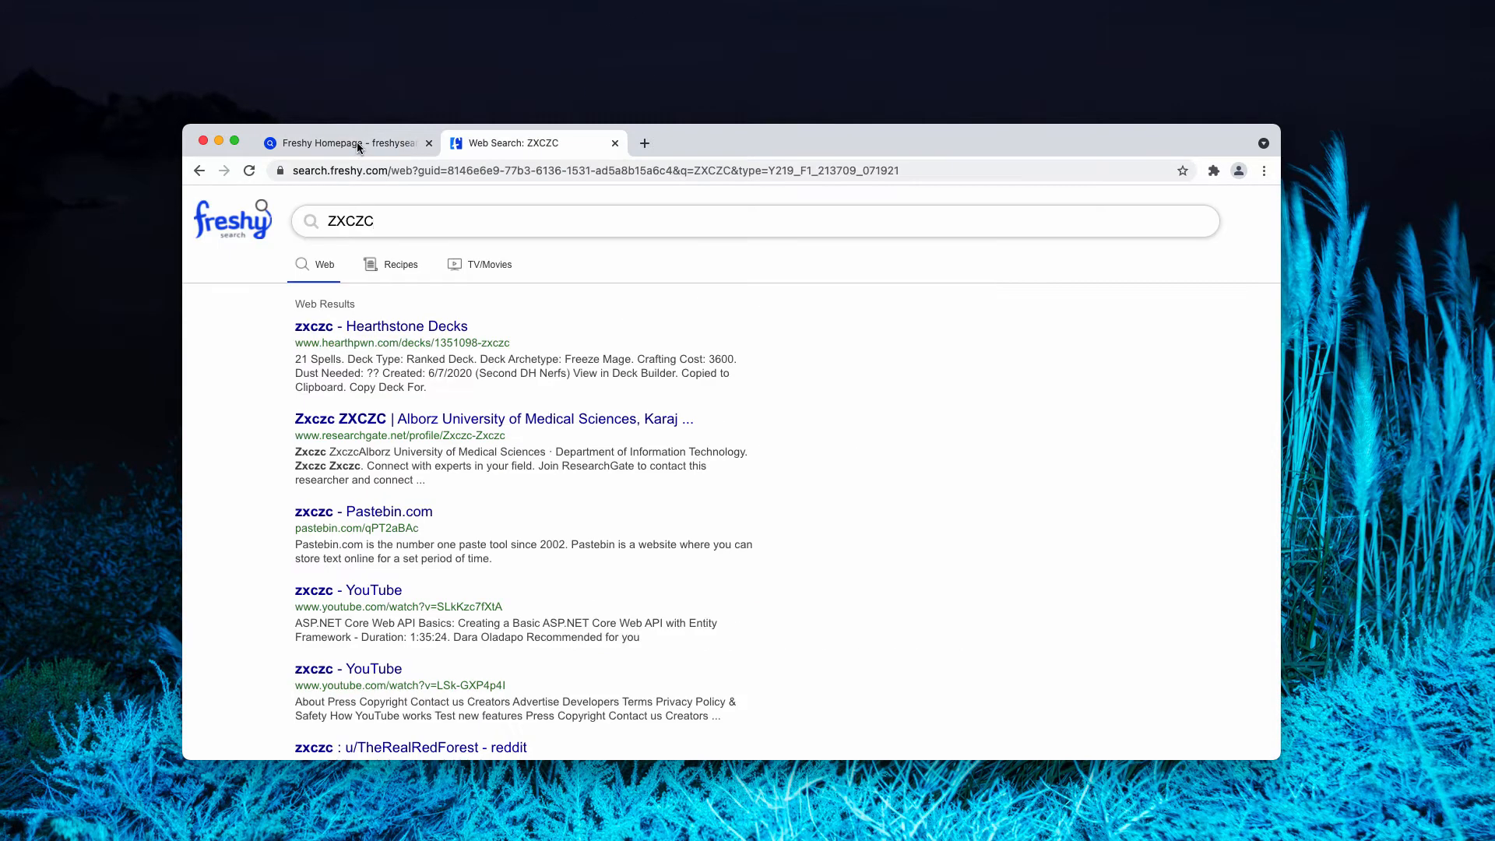
{"action": "mouse_move", "coordinate": [478, 154]}
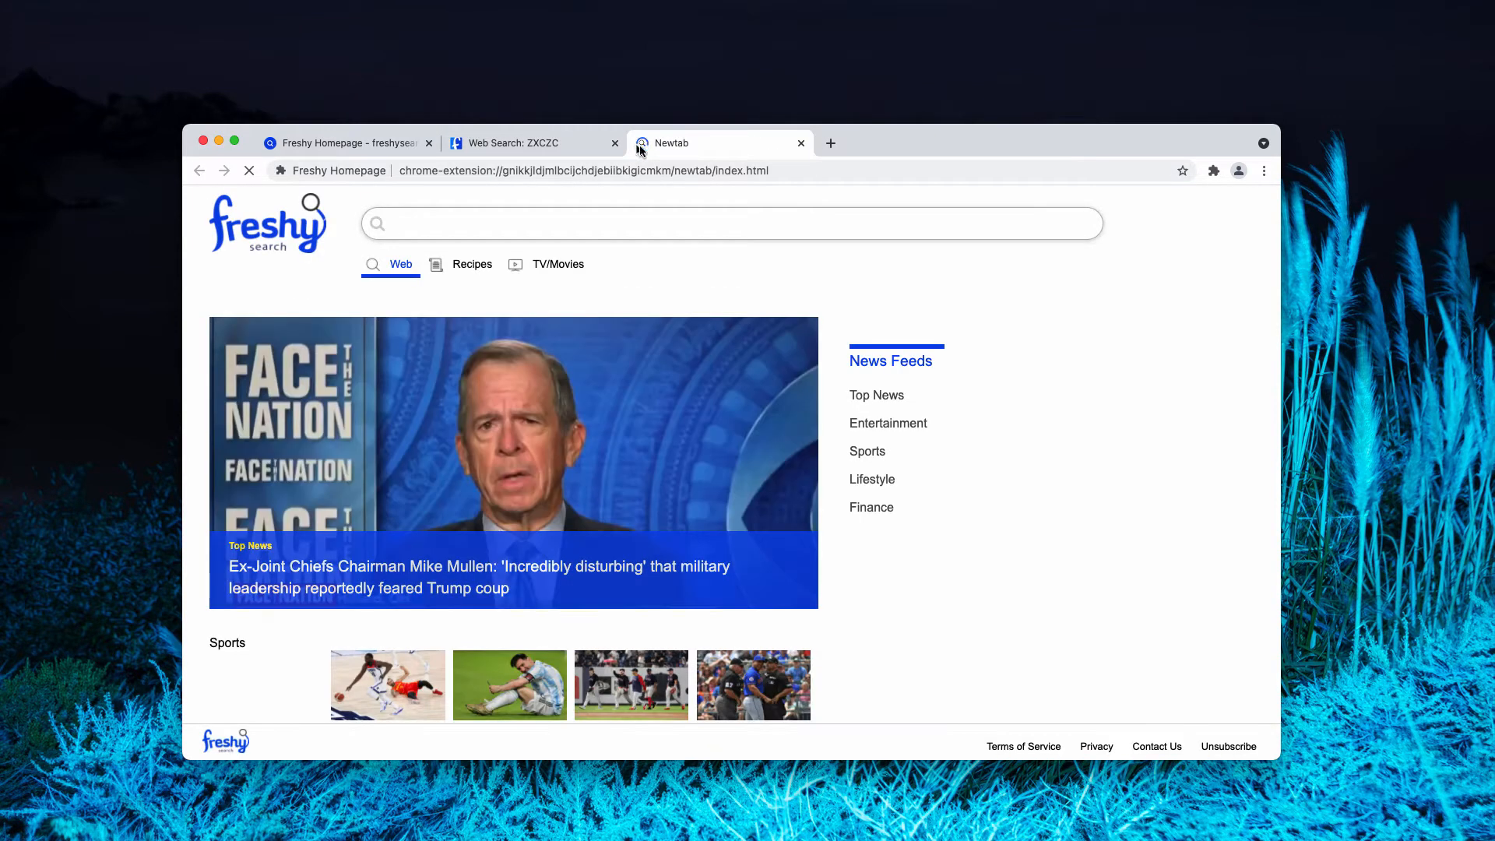
{"action": "left_click", "coordinate": [830, 143]}
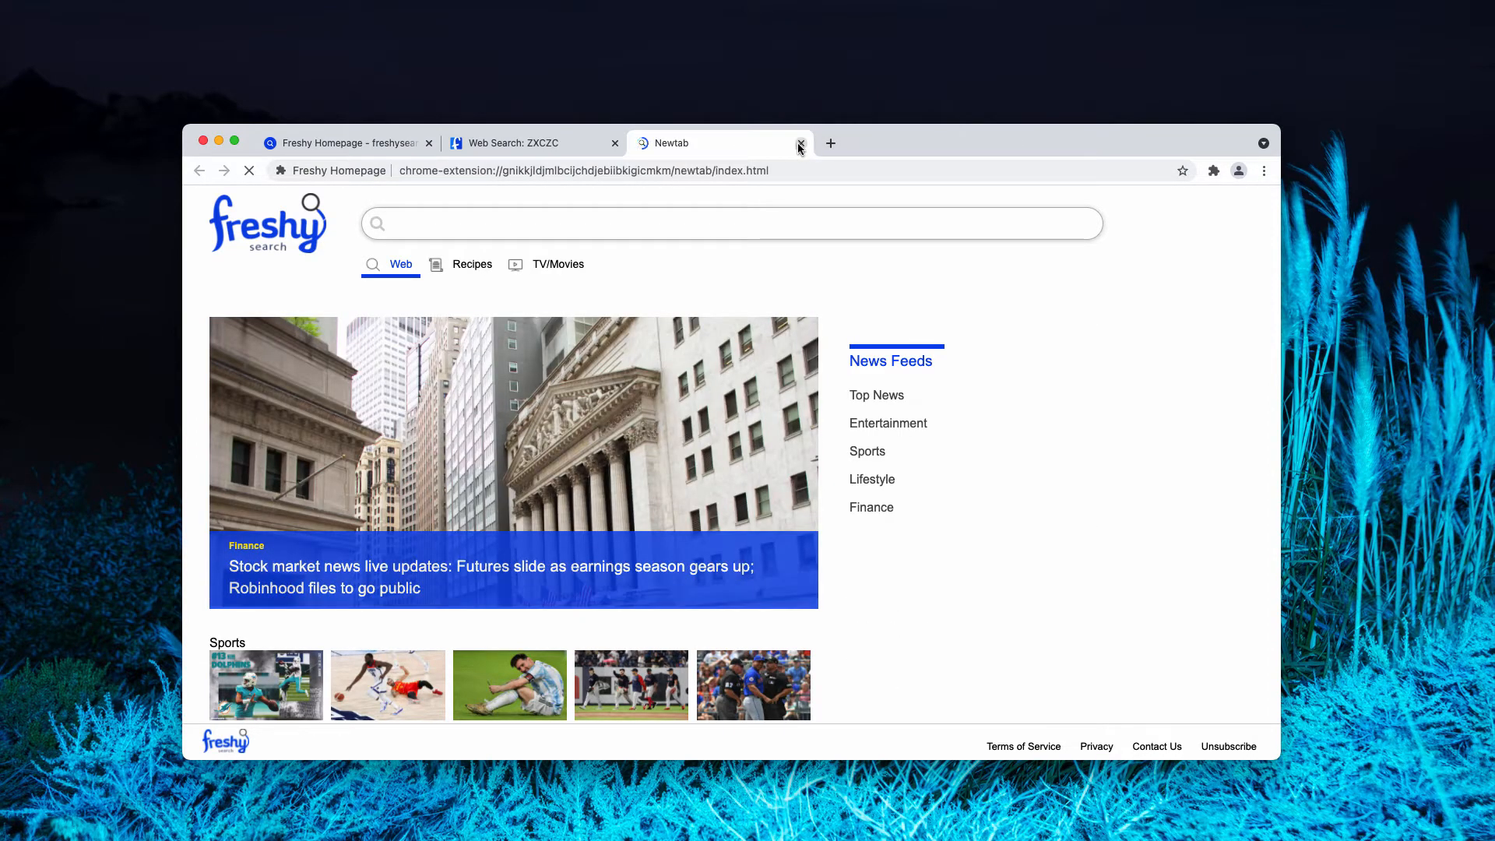
Close the news start tab and run a Freshy web search for "car"
{"action": "left_click", "coordinate": [800, 144]}
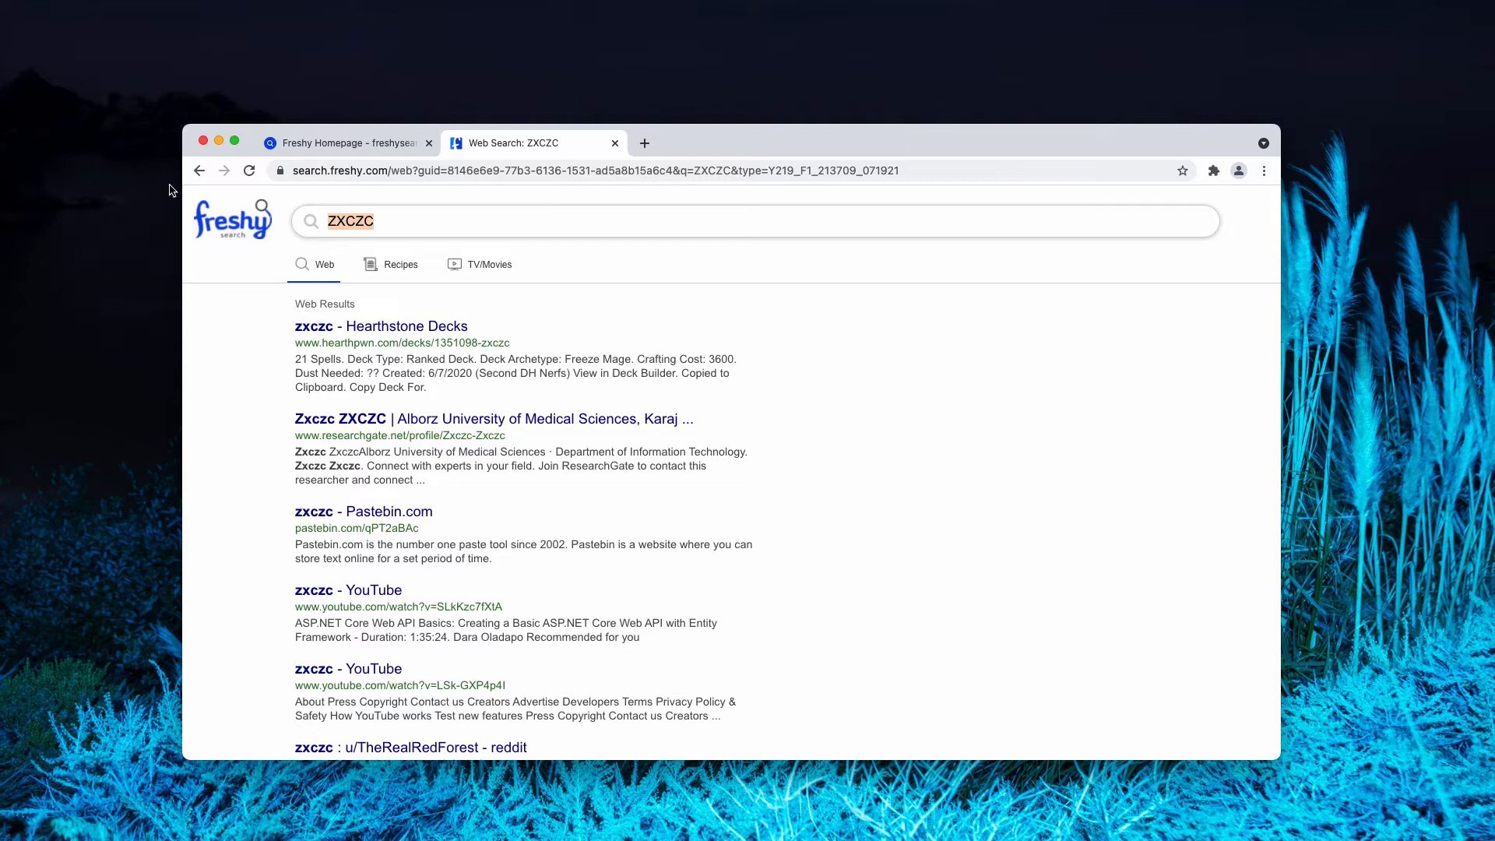
{"action": "type", "text": "car"}
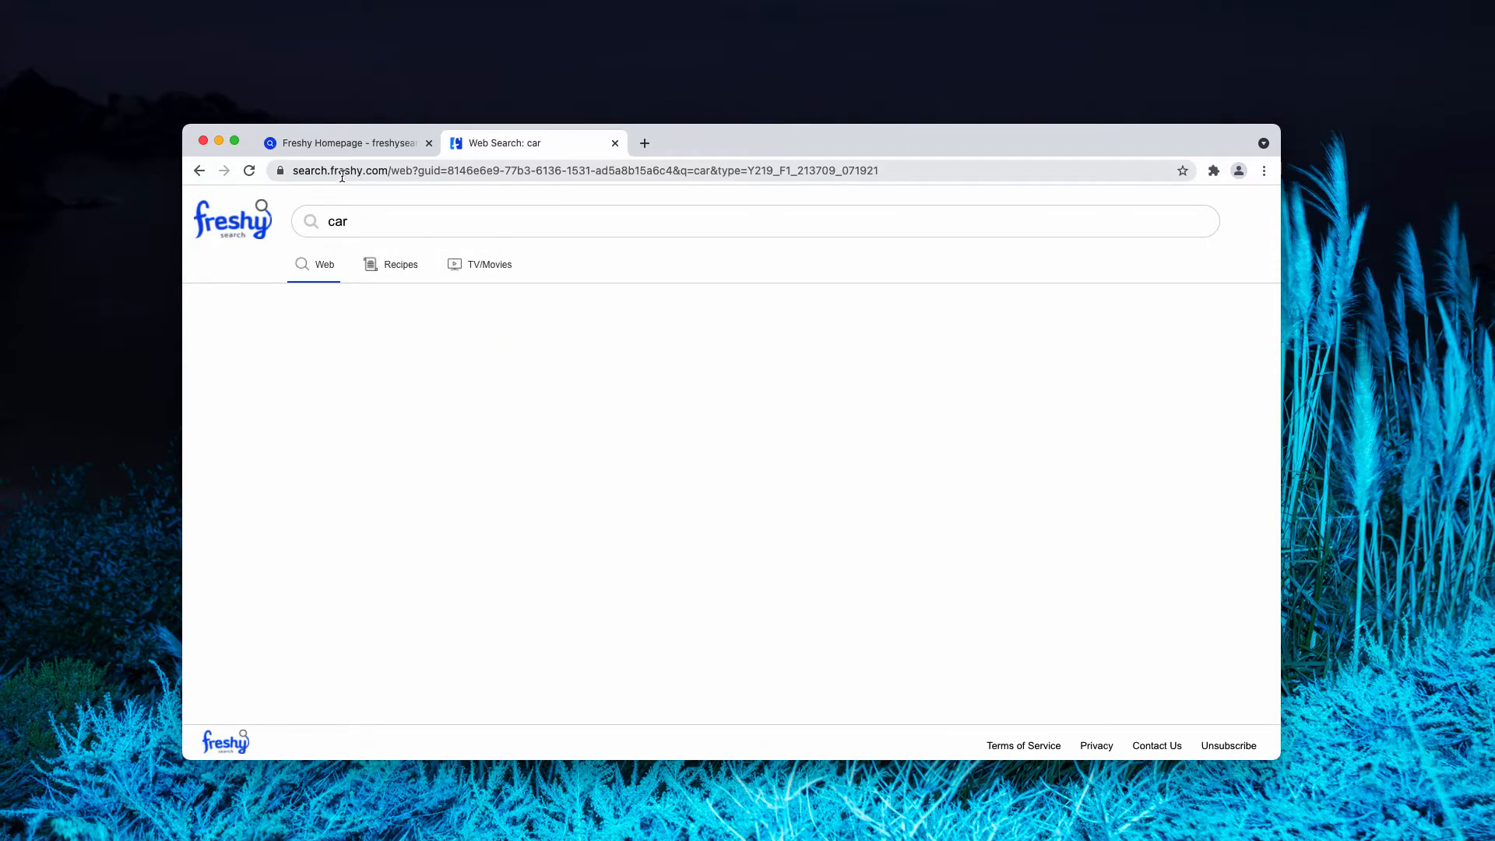
{"action": "key", "text": "Enter"}
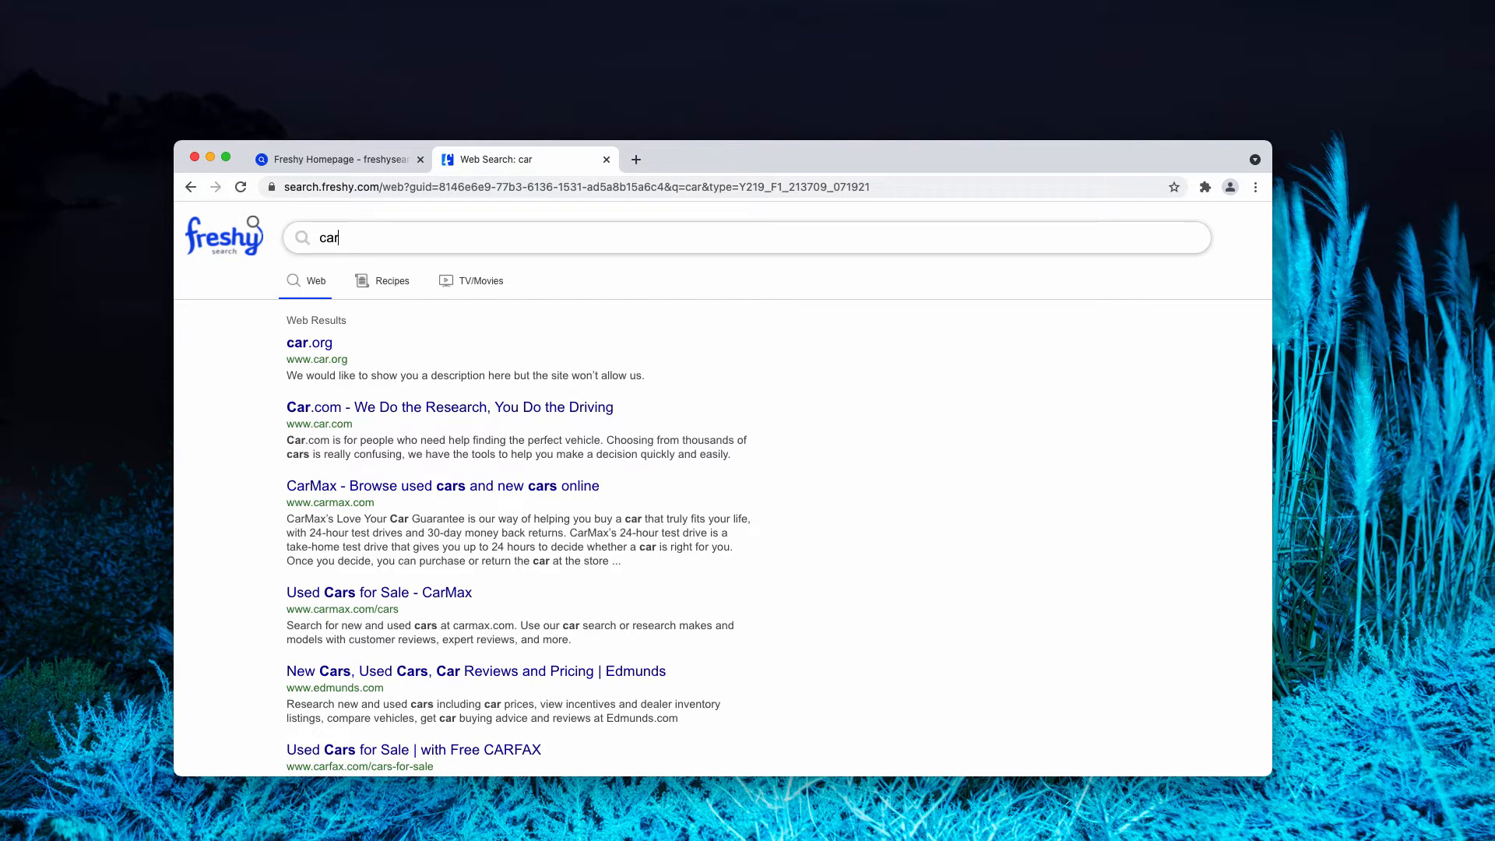
Remove the Freshy Homepage extension via Chrome's Extensions page and confirm
{"action": "left_click", "coordinate": [1255, 187]}
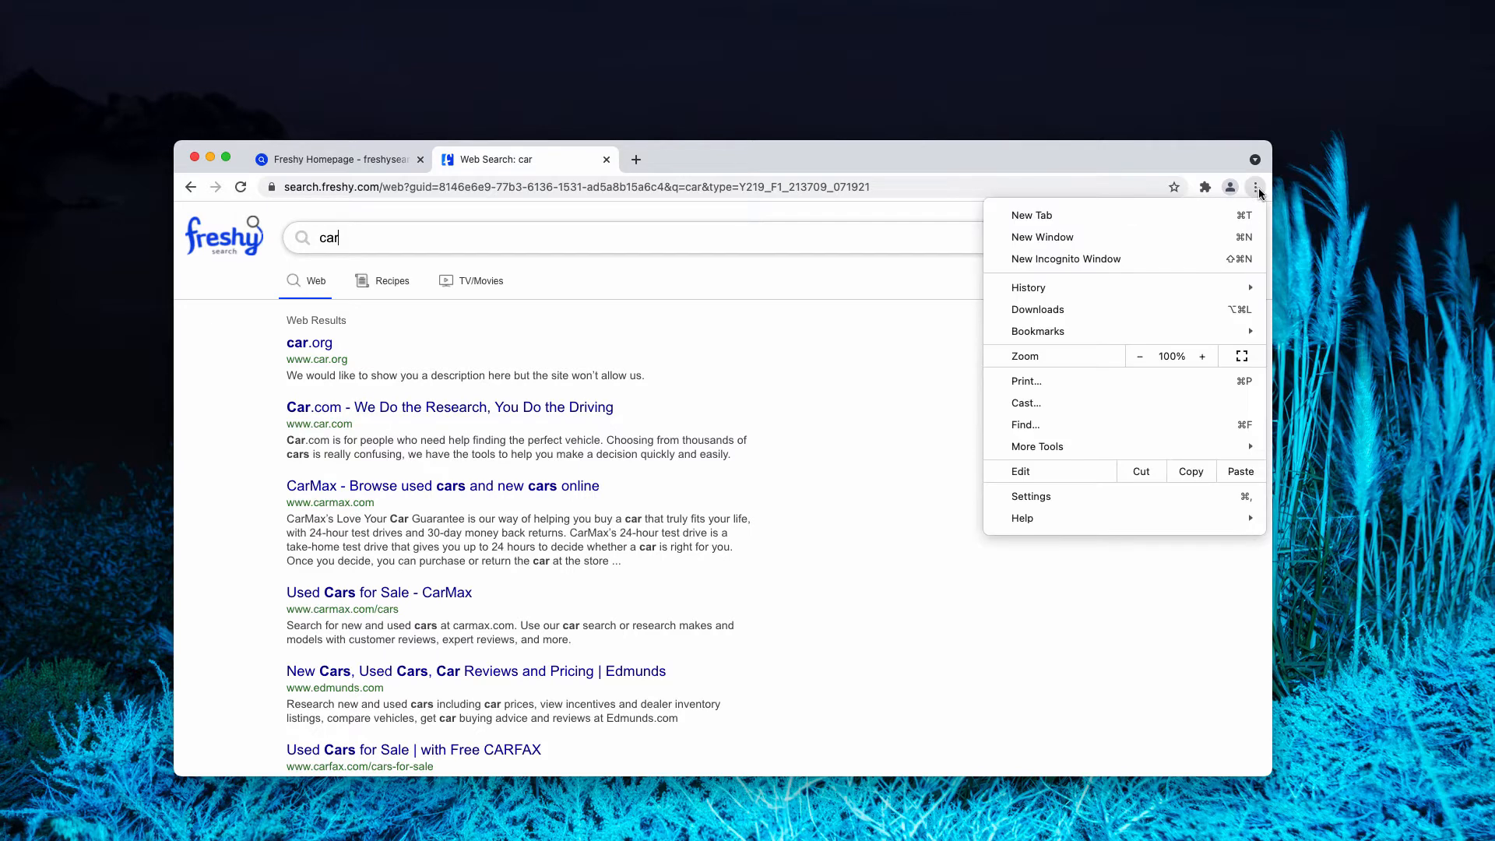
{"action": "mouse_move", "coordinate": [1037, 447]}
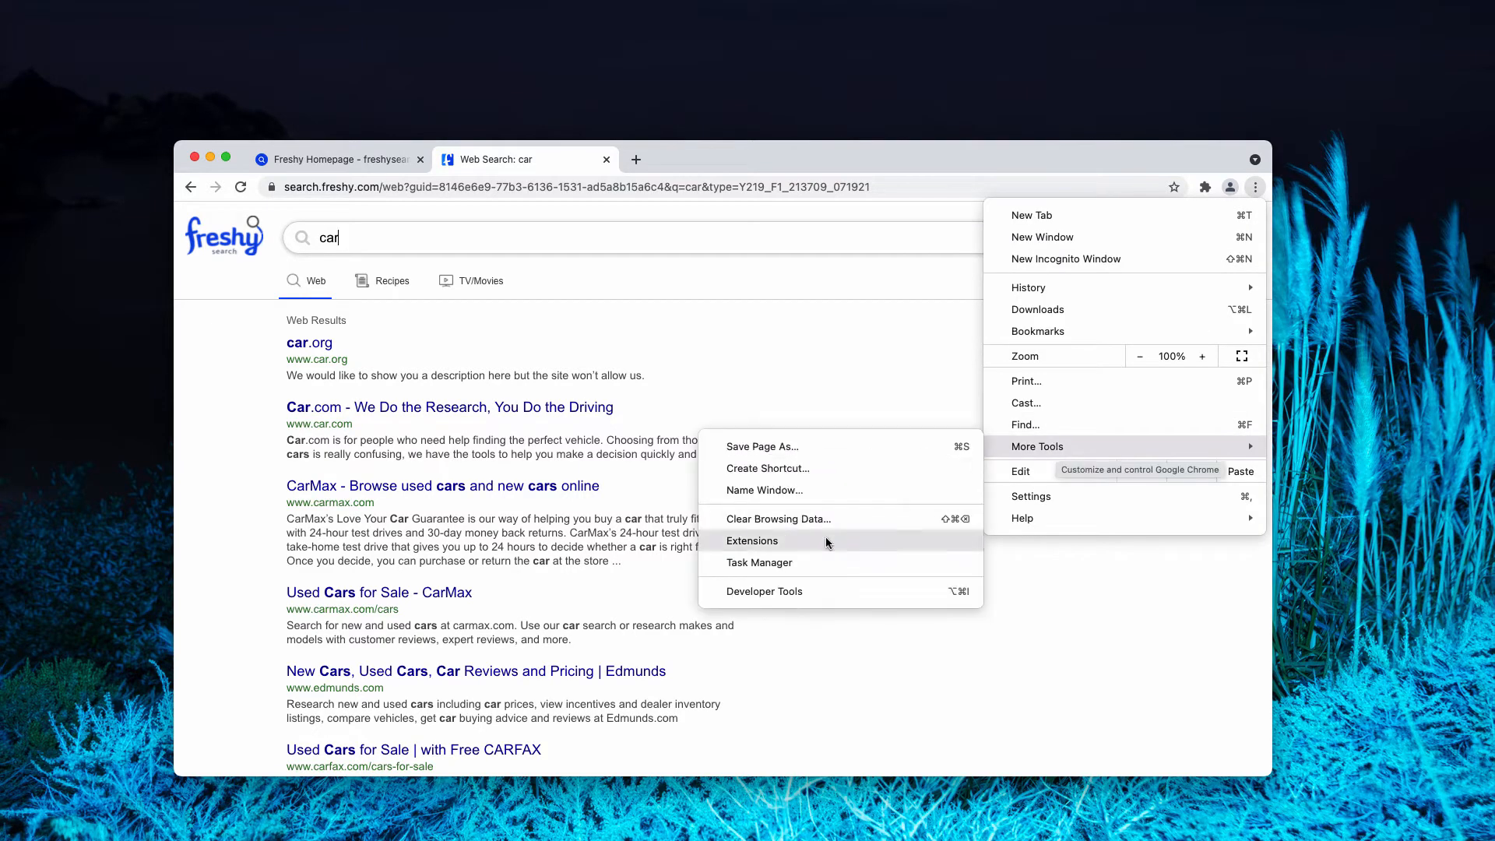
{"action": "left_click", "coordinate": [752, 540]}
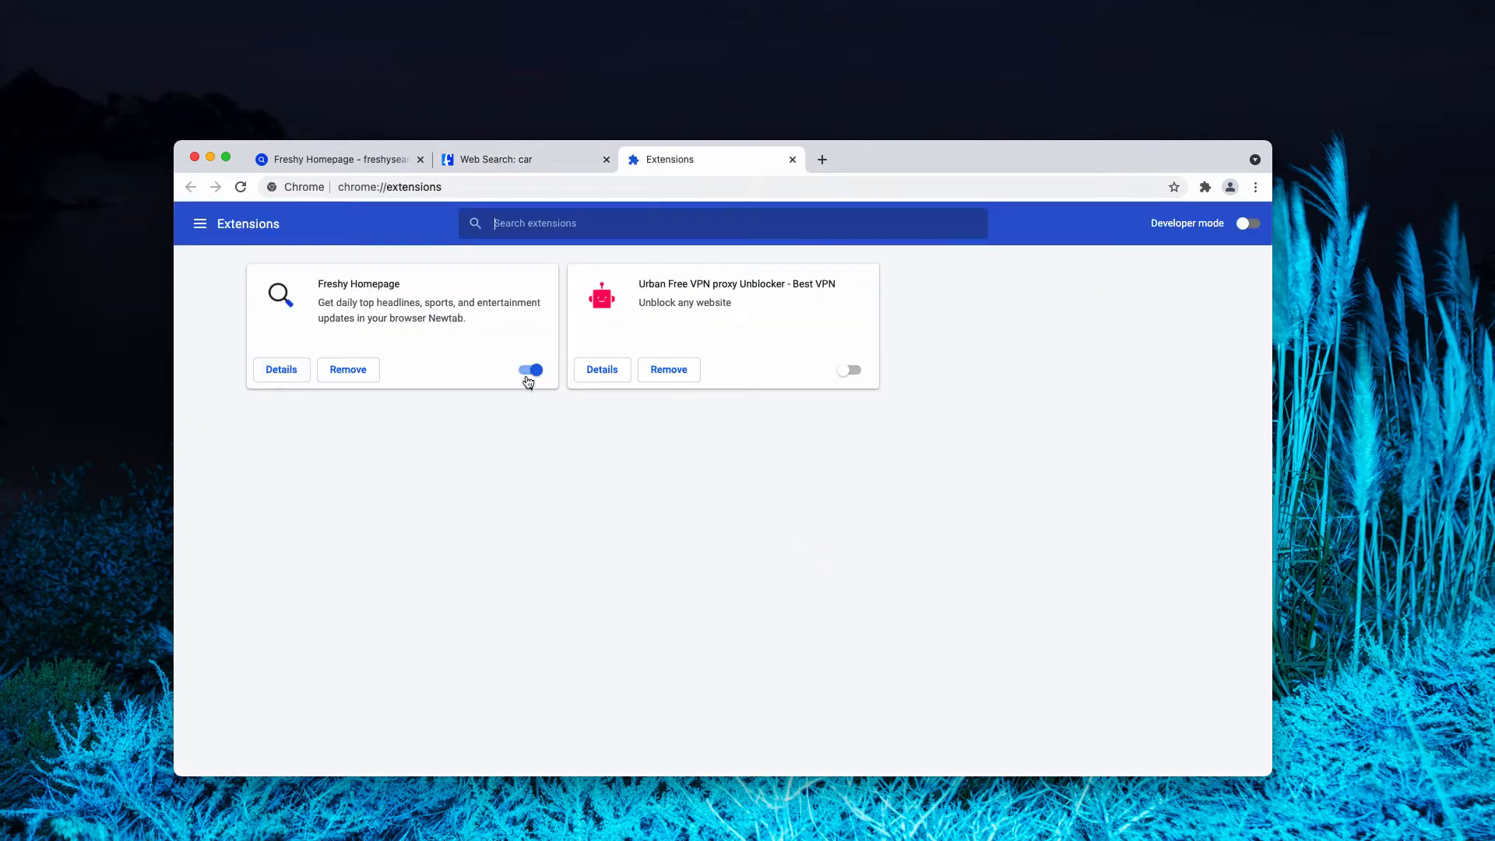
{"action": "left_click", "coordinate": [347, 369]}
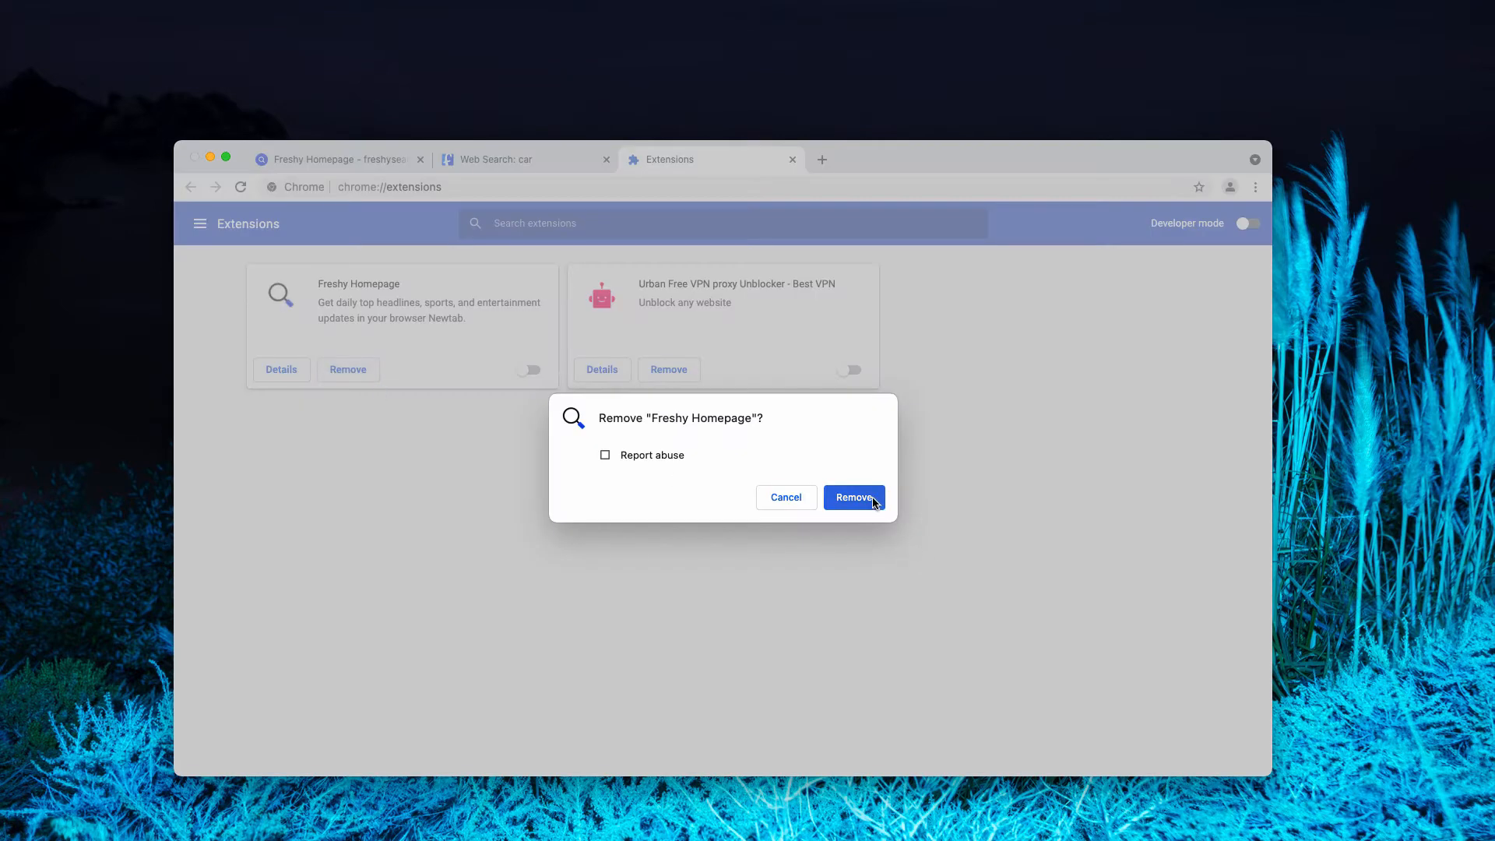
{"action": "left_click", "coordinate": [853, 496]}
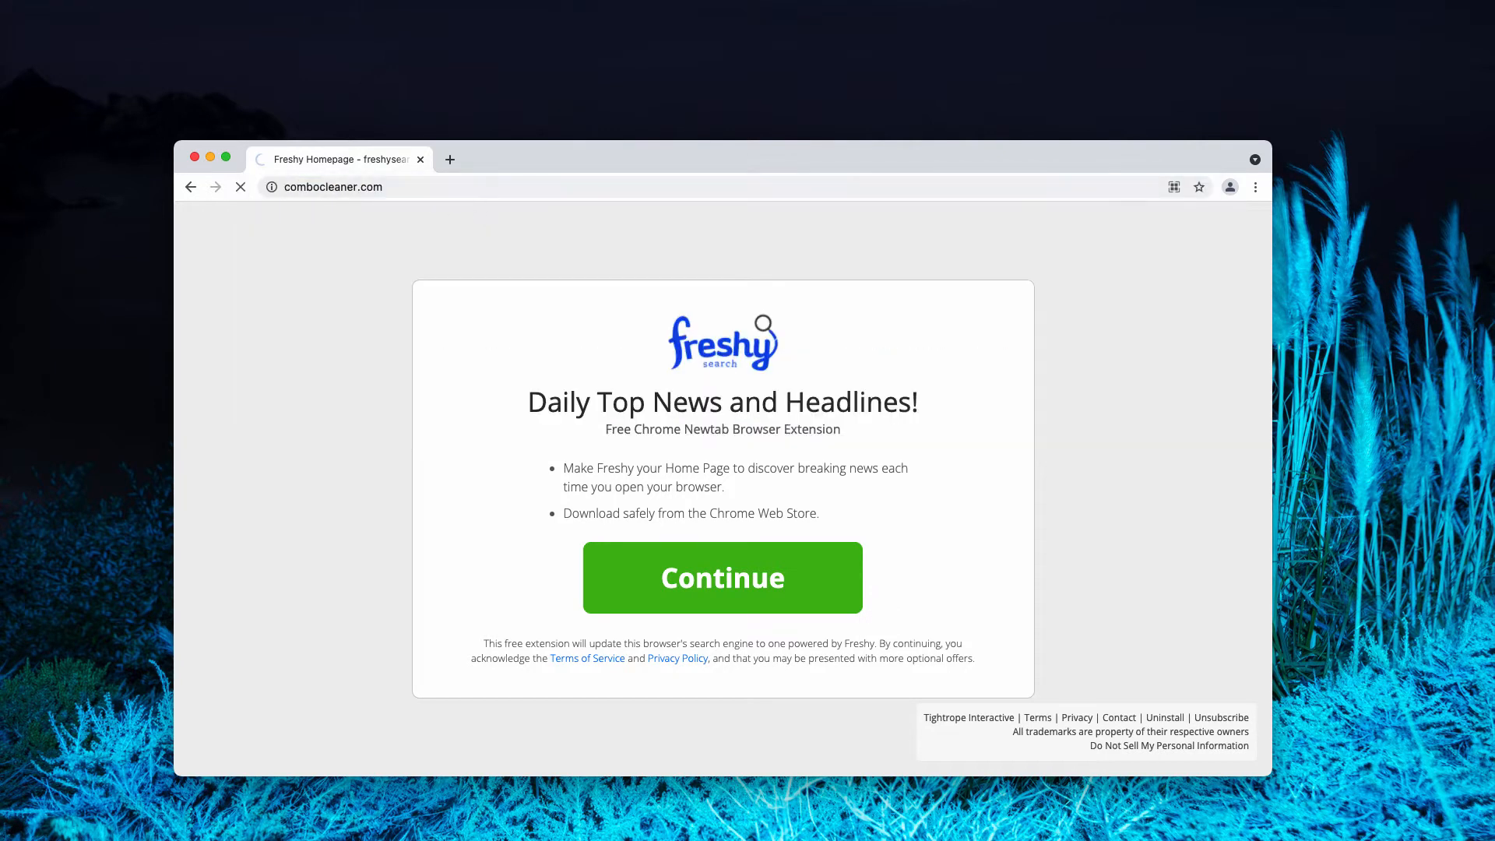
Load combocleaner.com and let Combo Cleaner scan, ending on the dashboard with 17 threats
{"action": "left_click", "coordinate": [721, 577]}
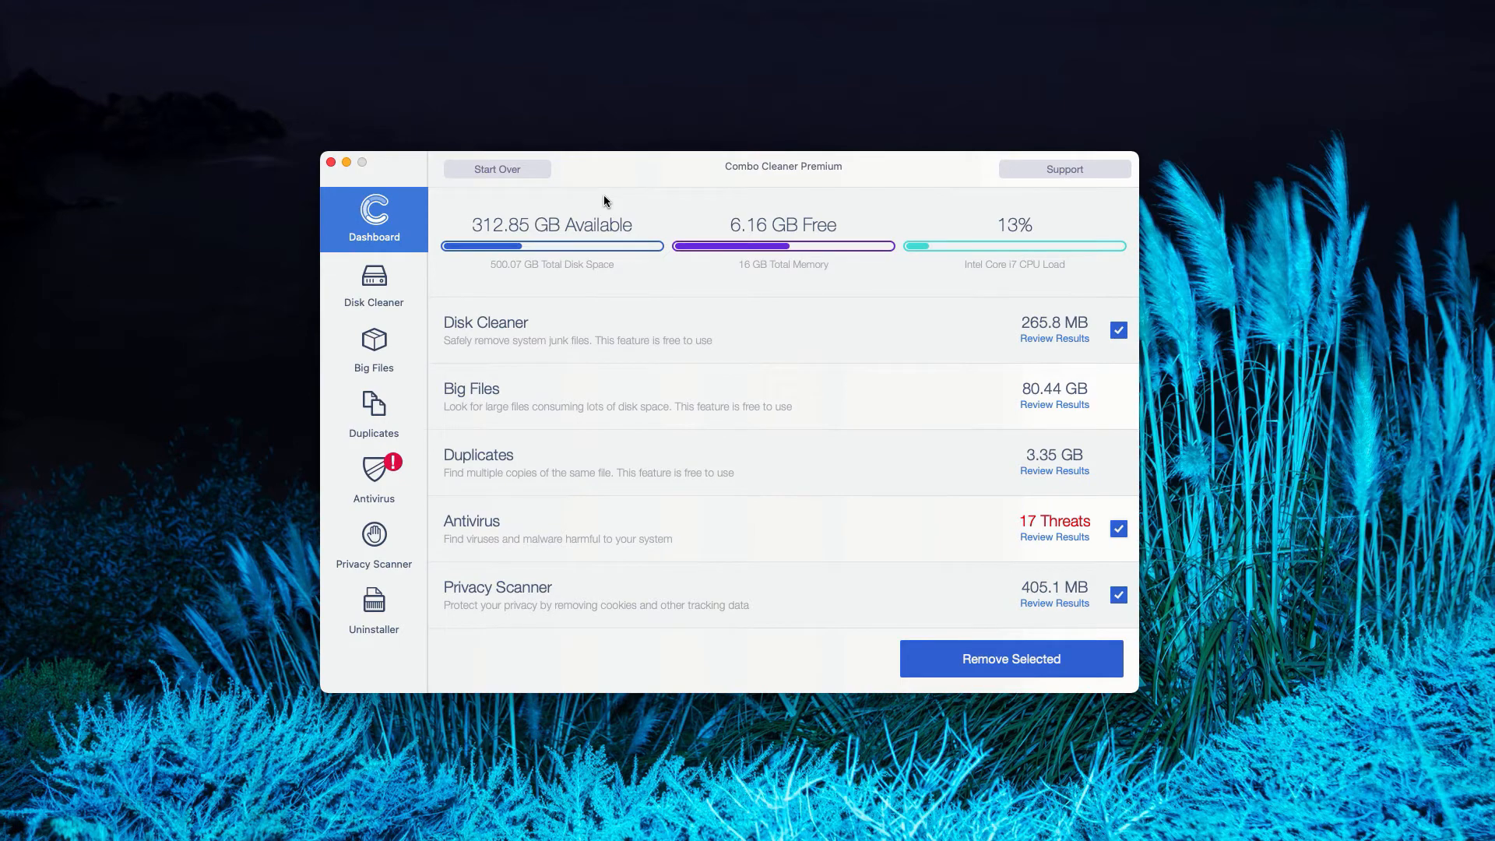
{"action": "mouse_move", "coordinate": [754, 500]}
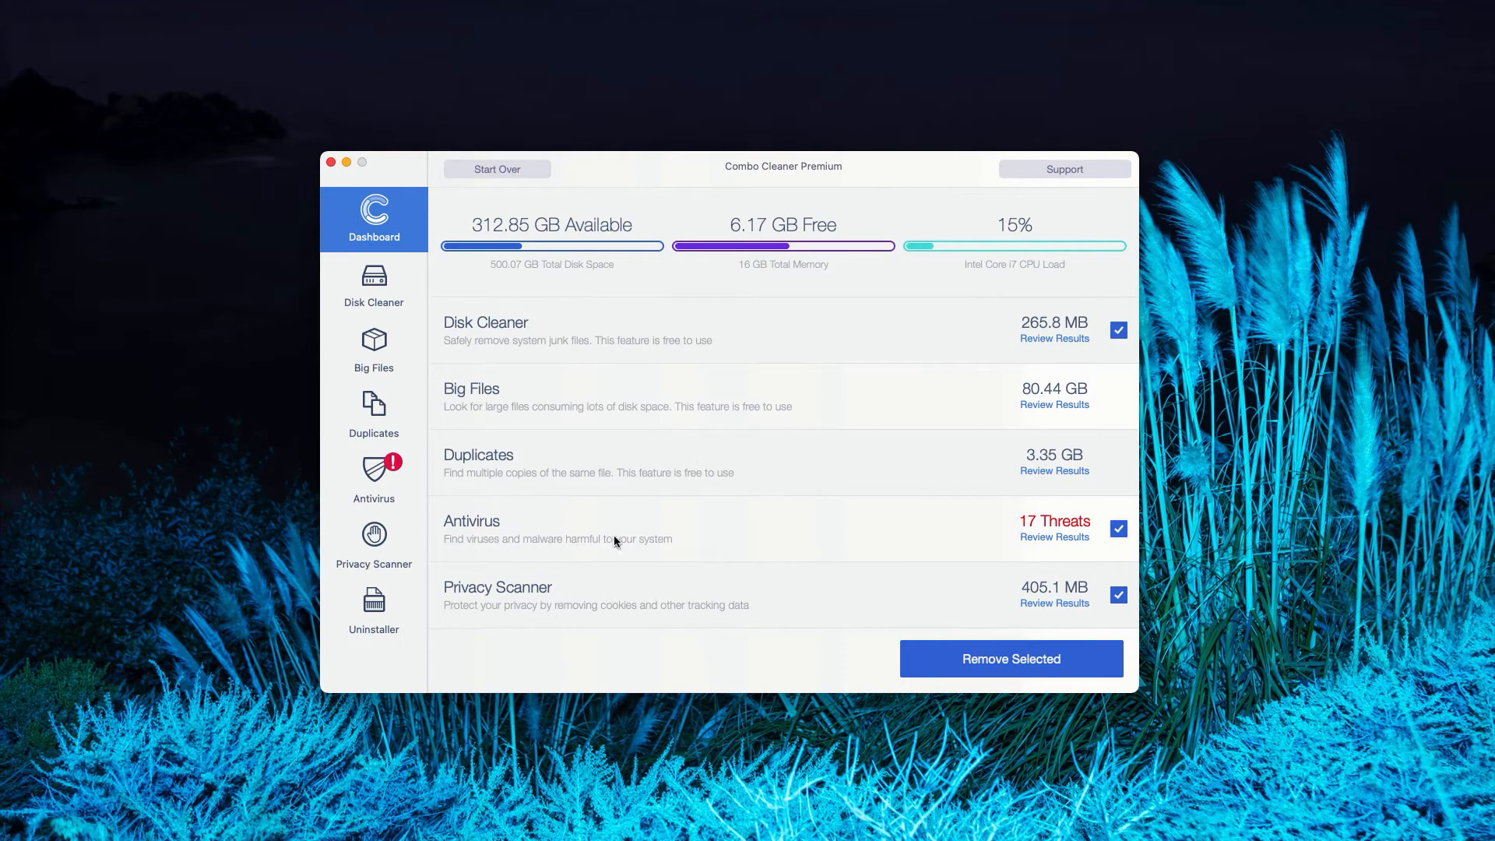
{"action": "mouse_move", "coordinate": [478, 536]}
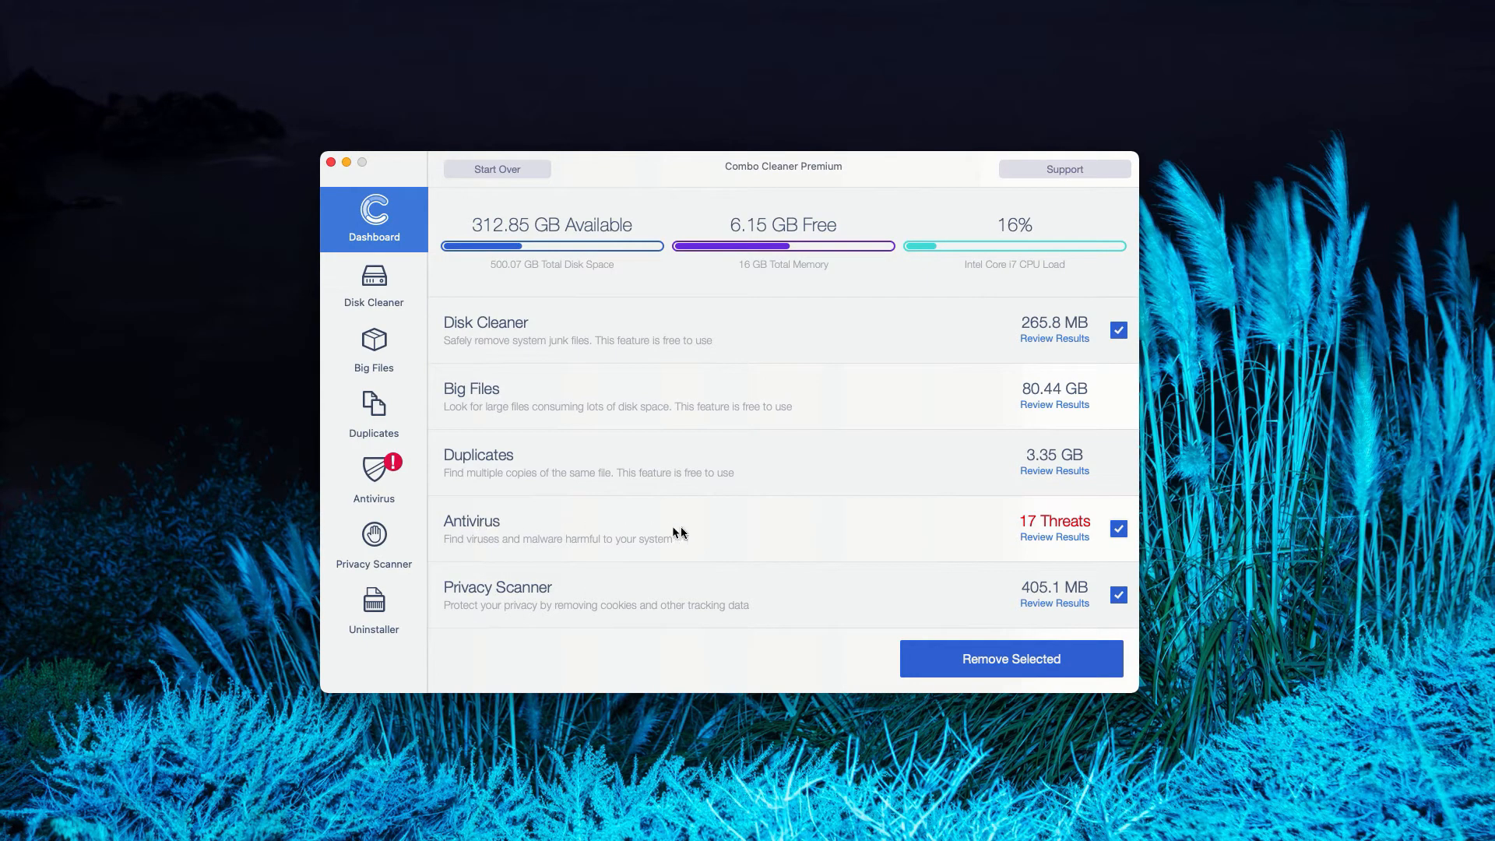
Review the antivirus results listing the 17 infected files
{"action": "left_click", "coordinate": [372, 481]}
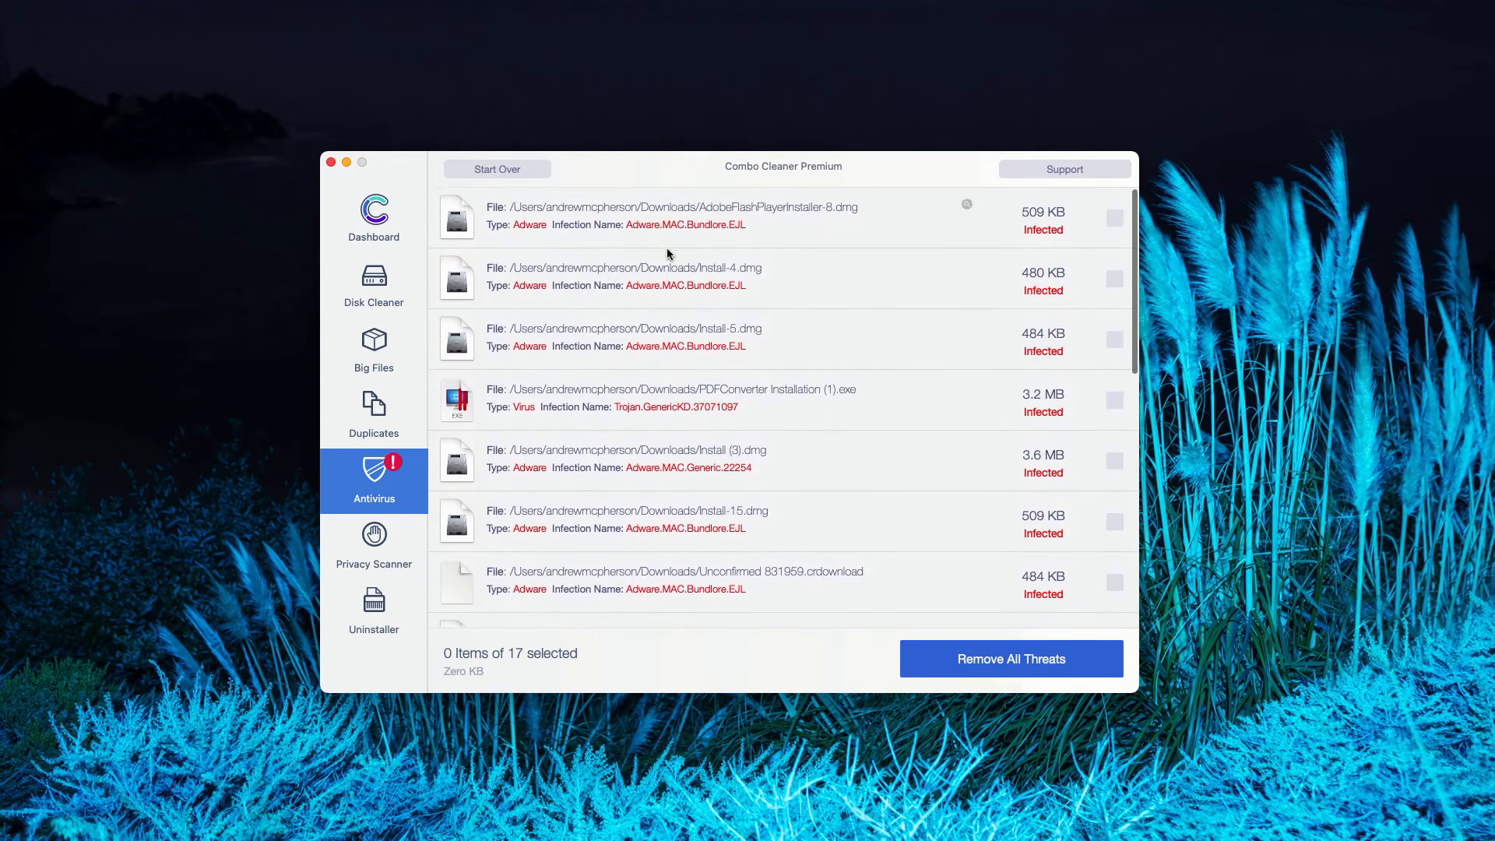
{"action": "scroll", "scroll_direction": "down", "scroll_amount": 3}
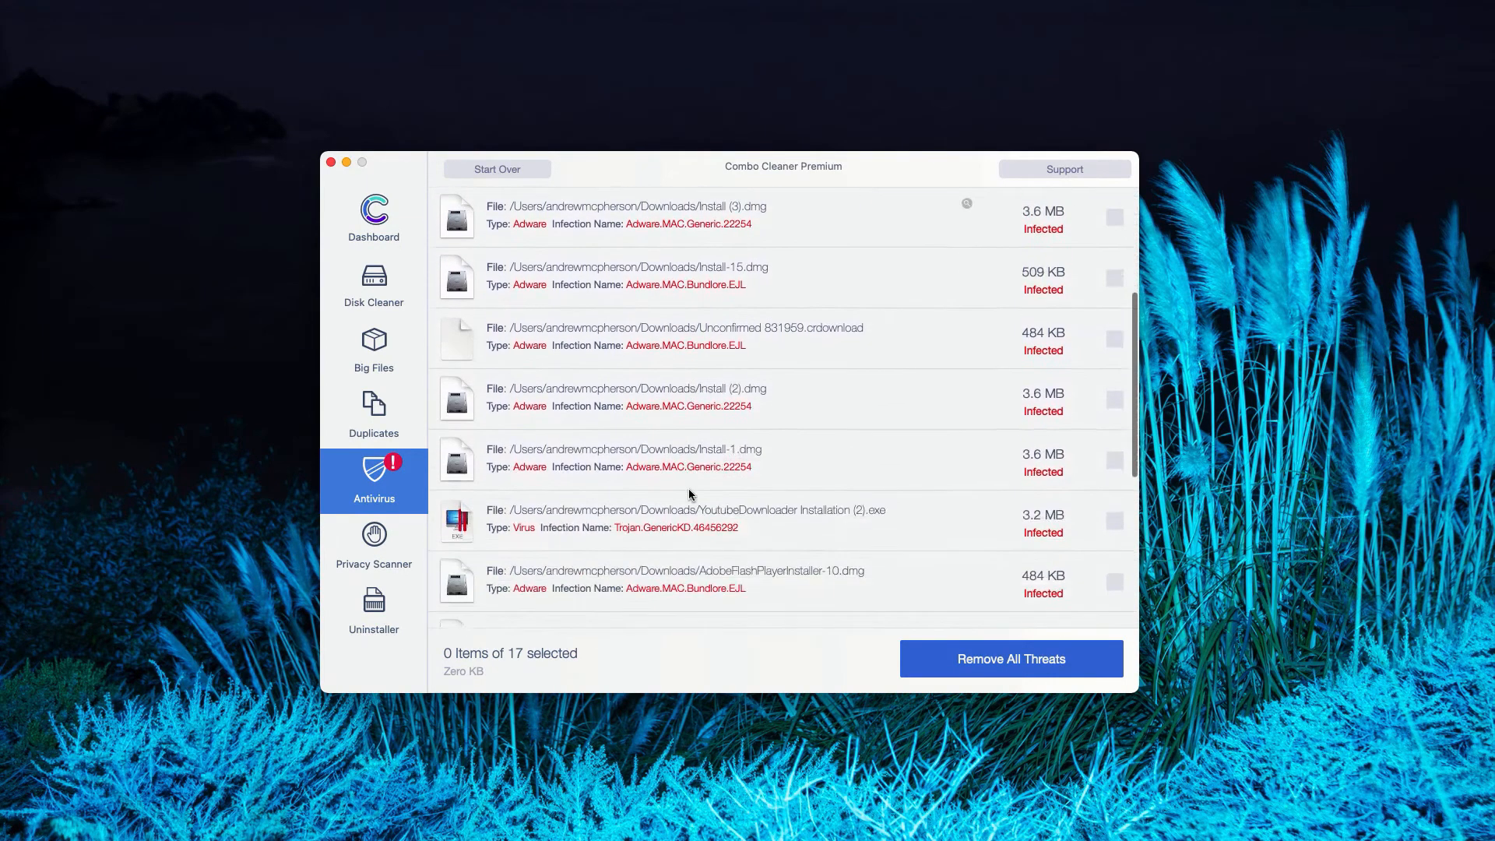
{"action": "scroll", "scroll_direction": "down", "scroll_amount": 3}
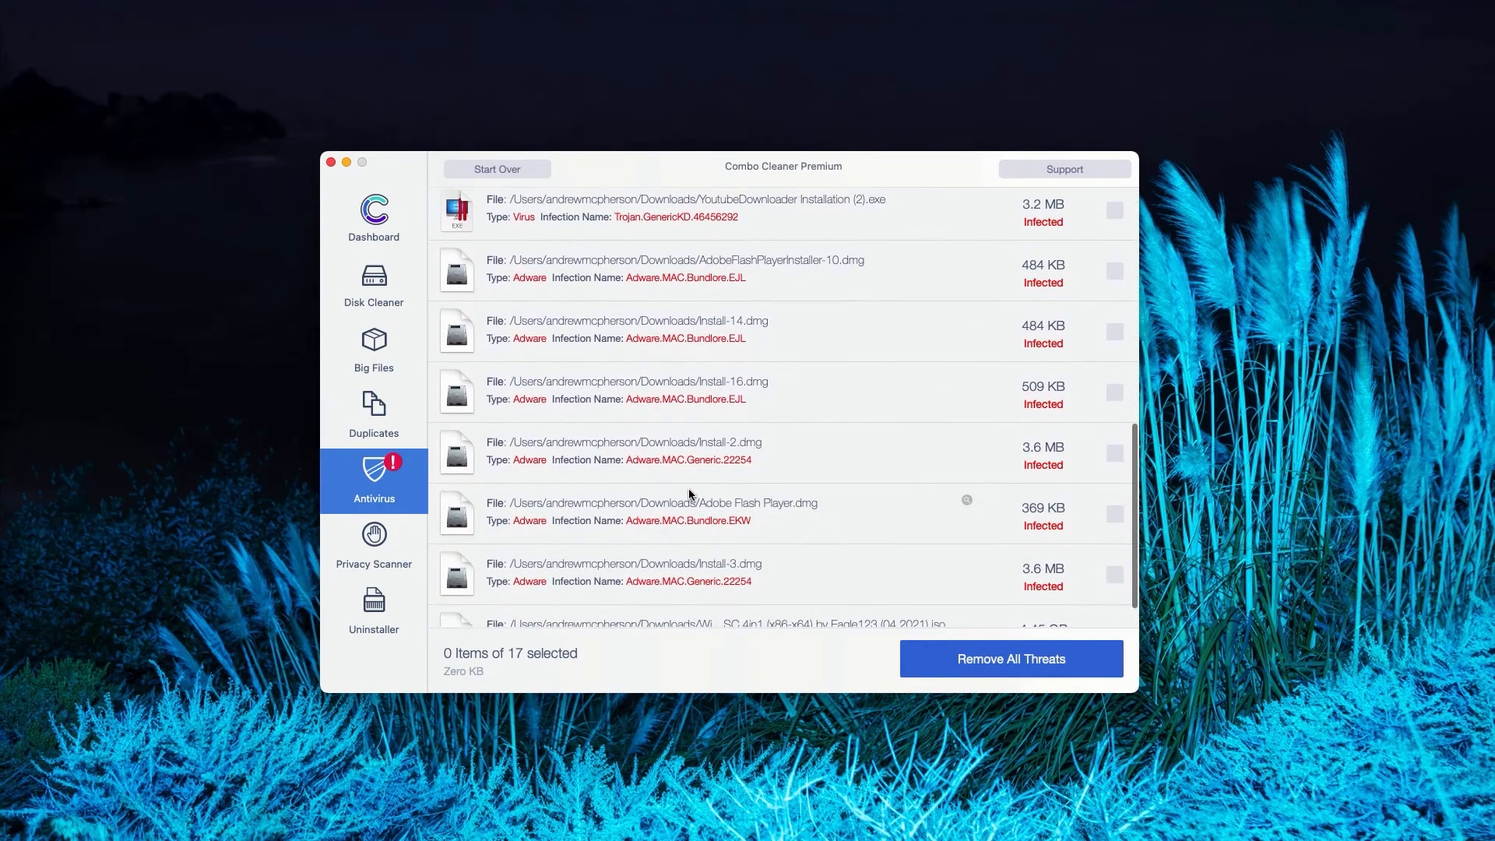
{"action": "scroll", "scroll_direction": "down", "scroll_amount": 3}
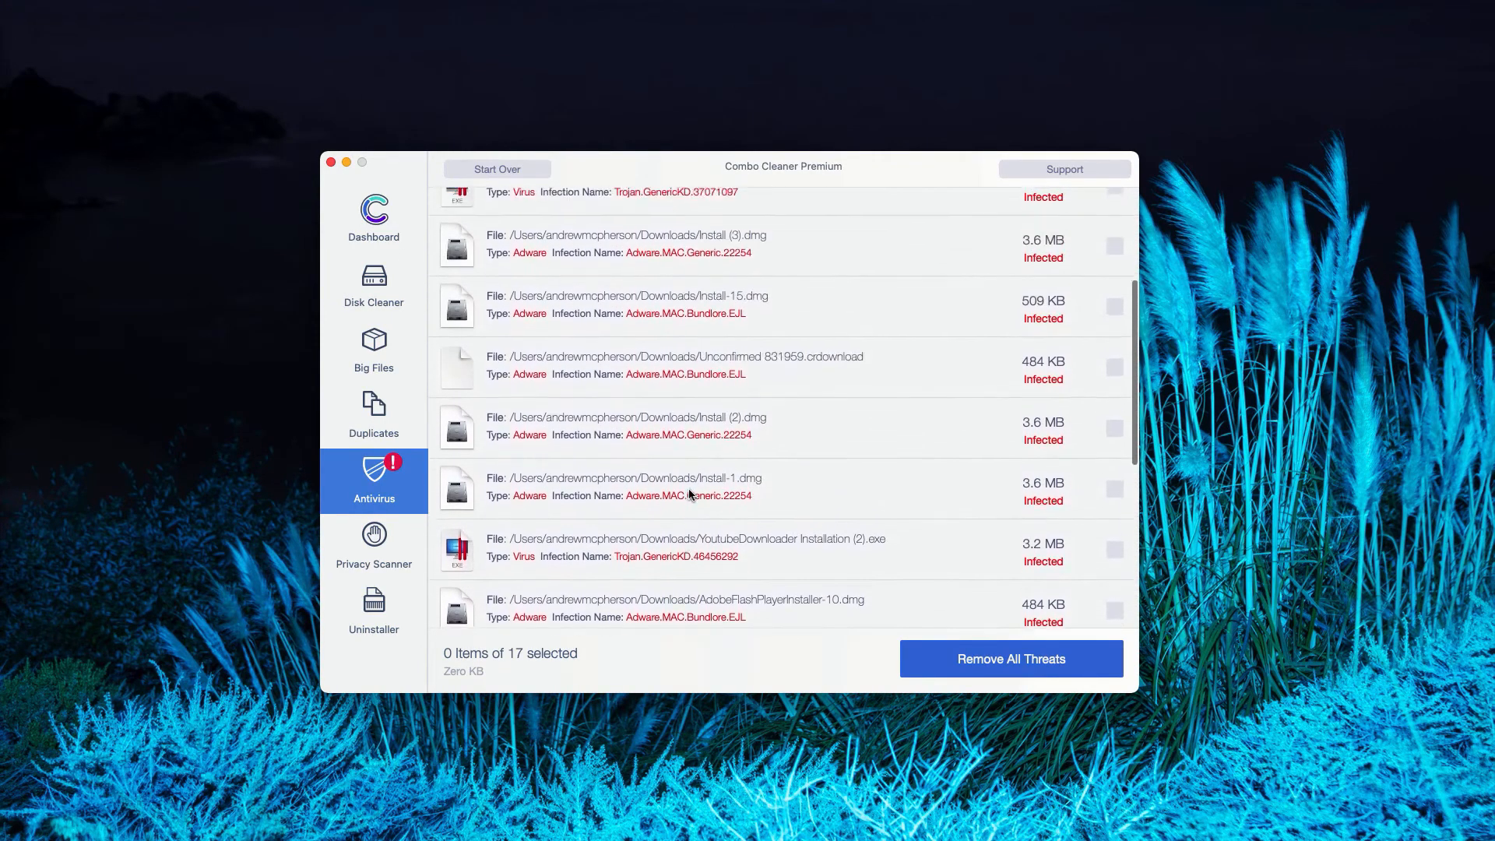
{"action": "scroll", "scroll_direction": "up", "scroll_amount": 3}
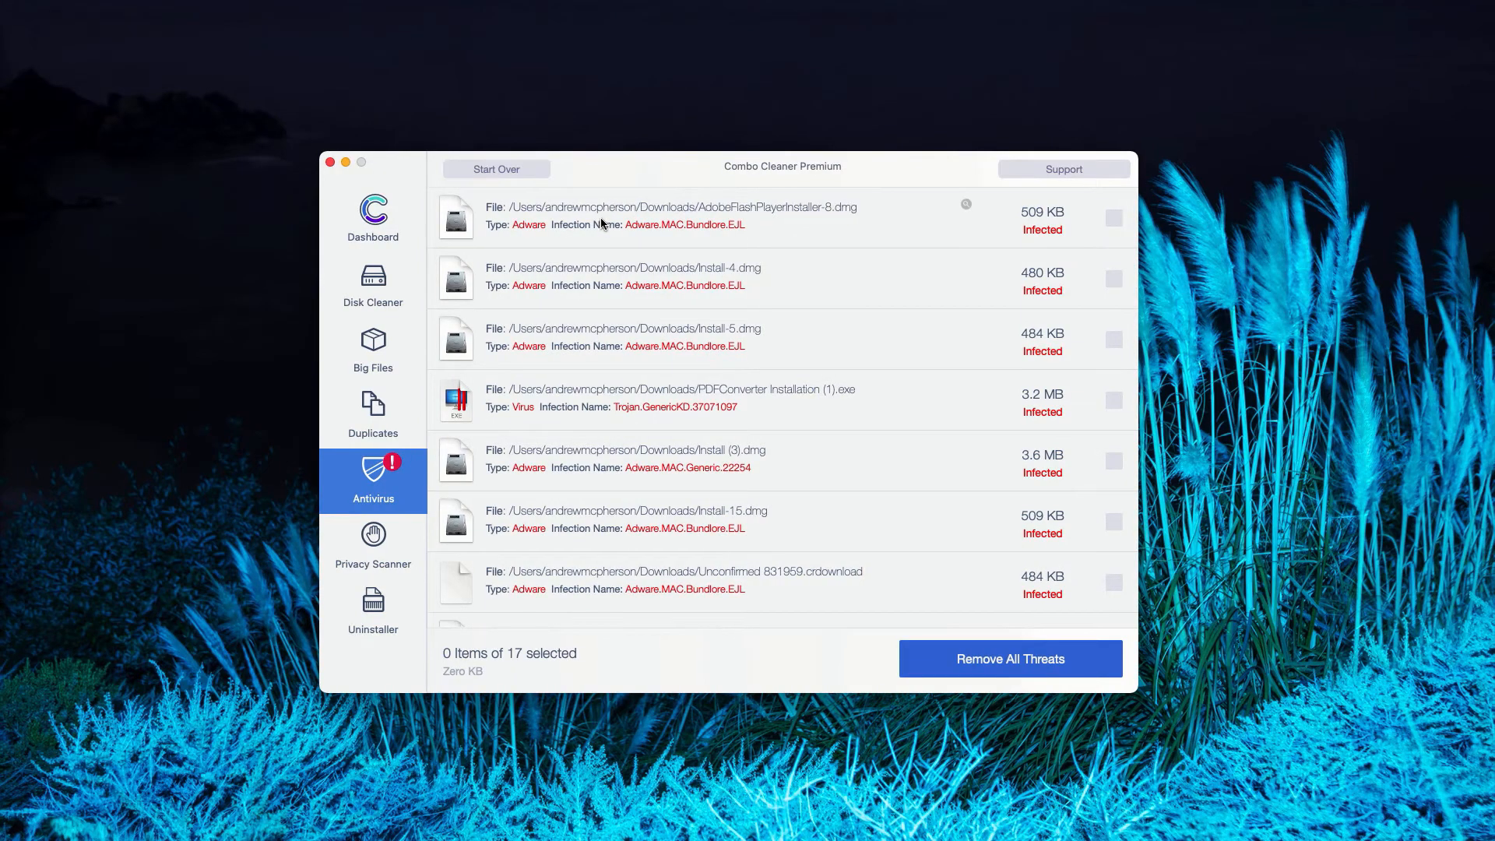
{"action": "mouse_move", "coordinate": [828, 218]}
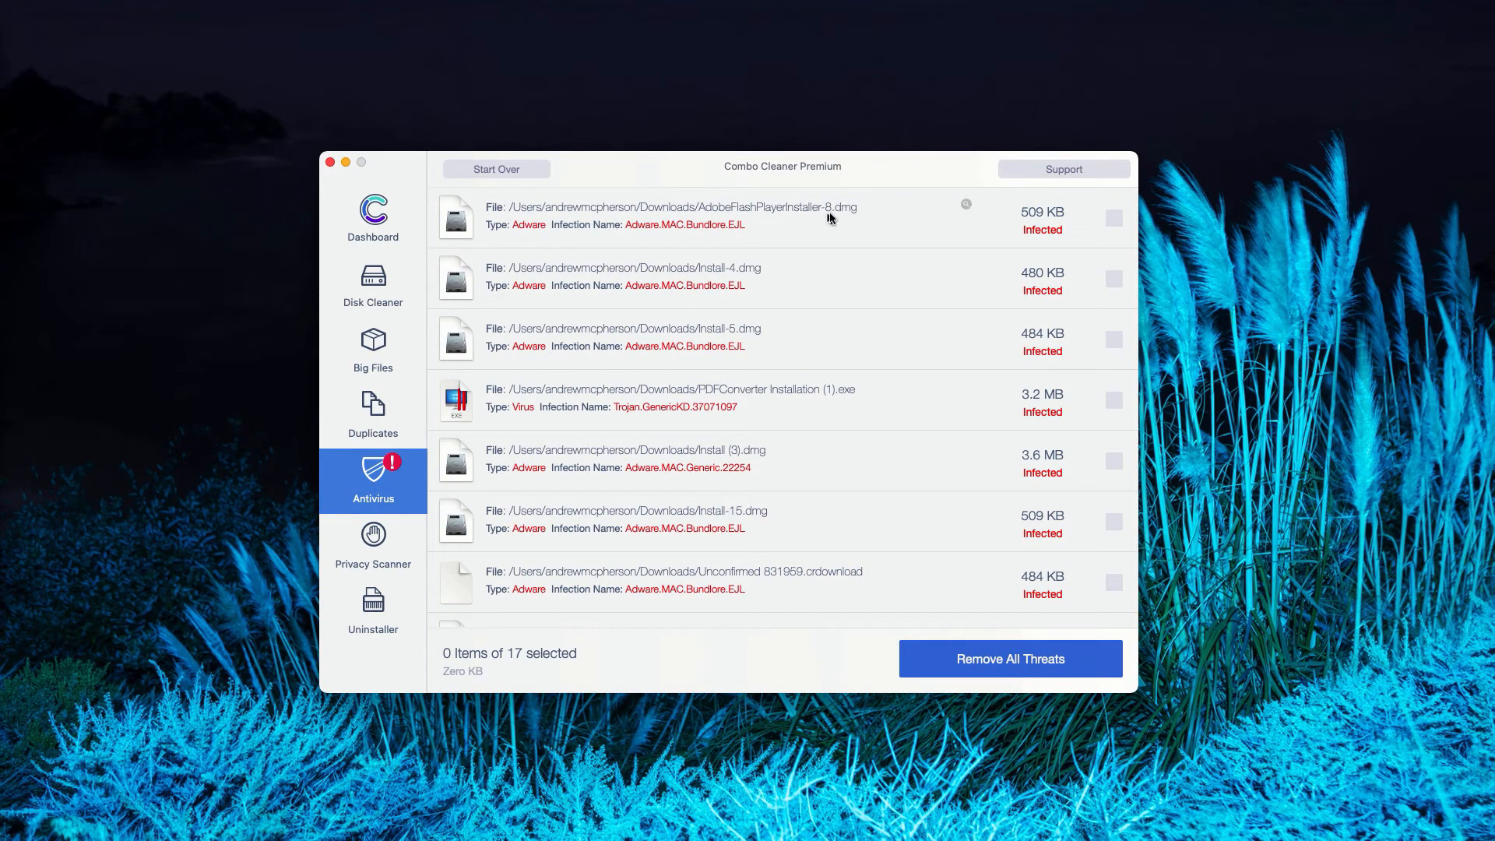
{"action": "mouse_move", "coordinate": [970, 179]}
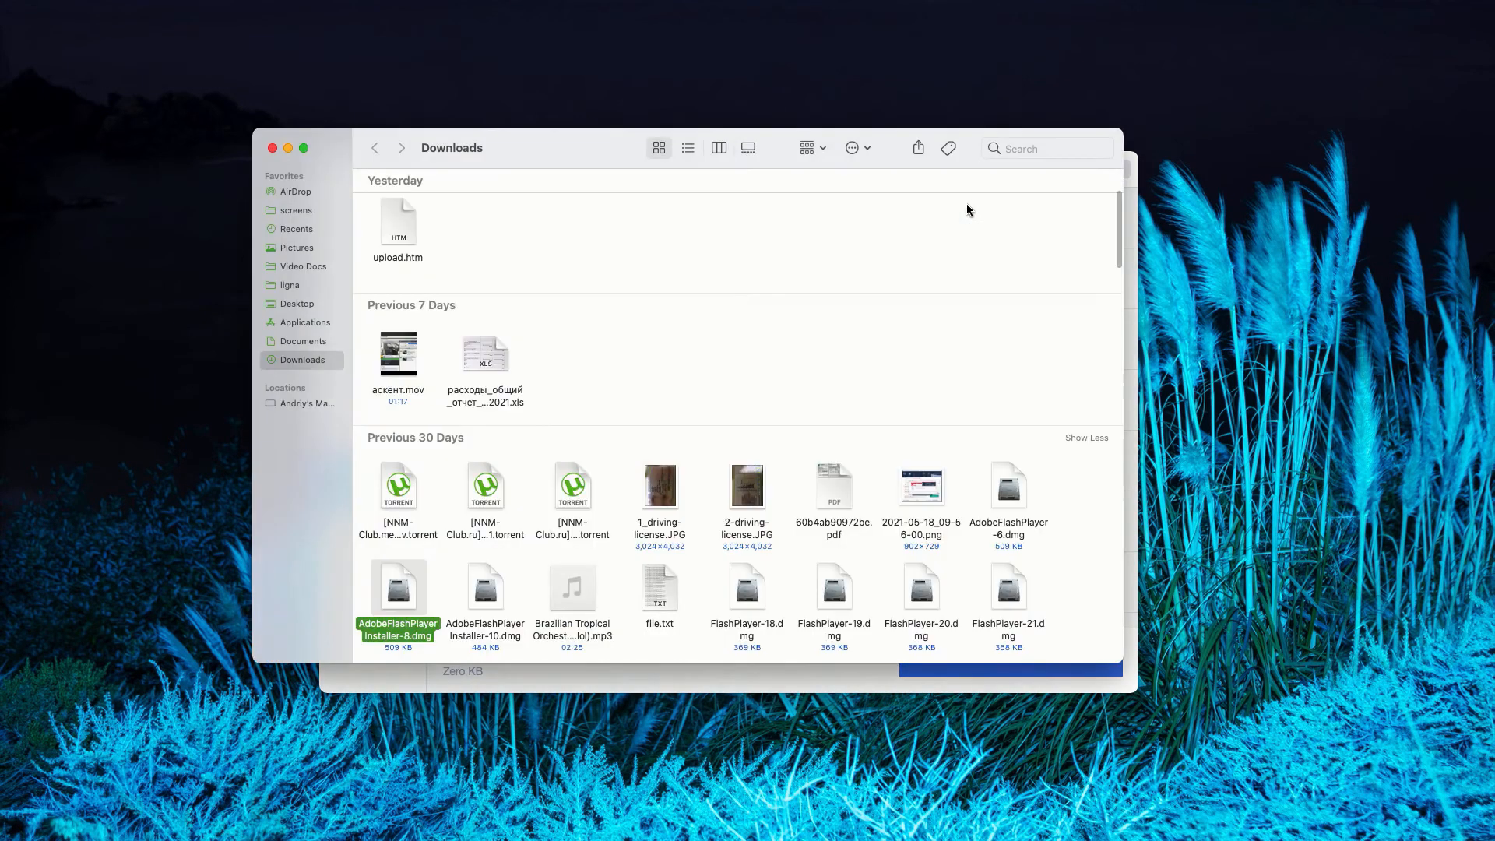
{"action": "mouse_move", "coordinate": [439, 223]}
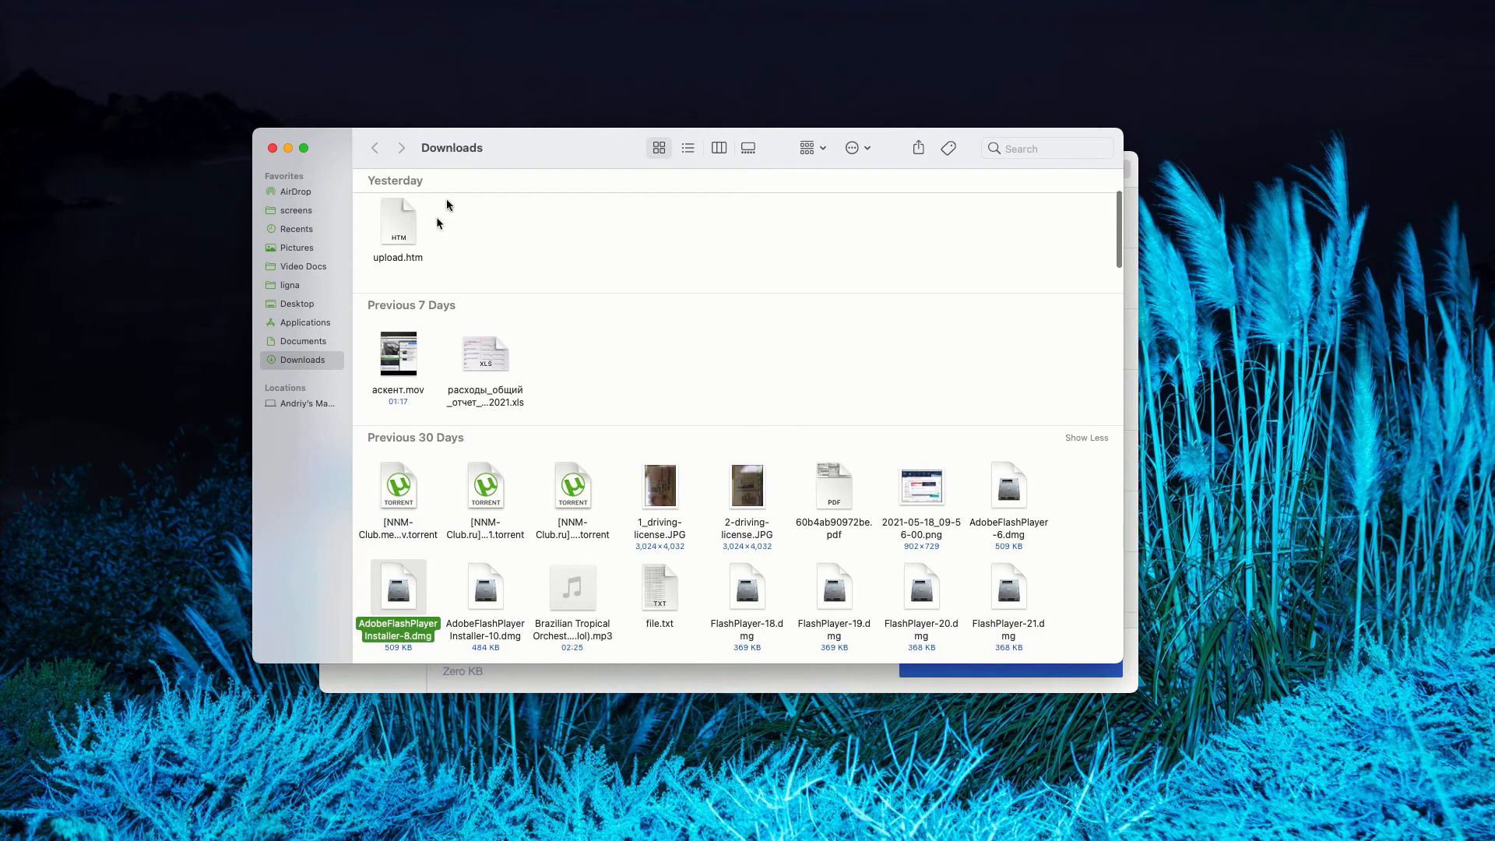
Show the context options for AdobeFlashPlayerInstaller-8.dmg in the Downloads Finder window
{"action": "right_click", "coordinate": [397, 588]}
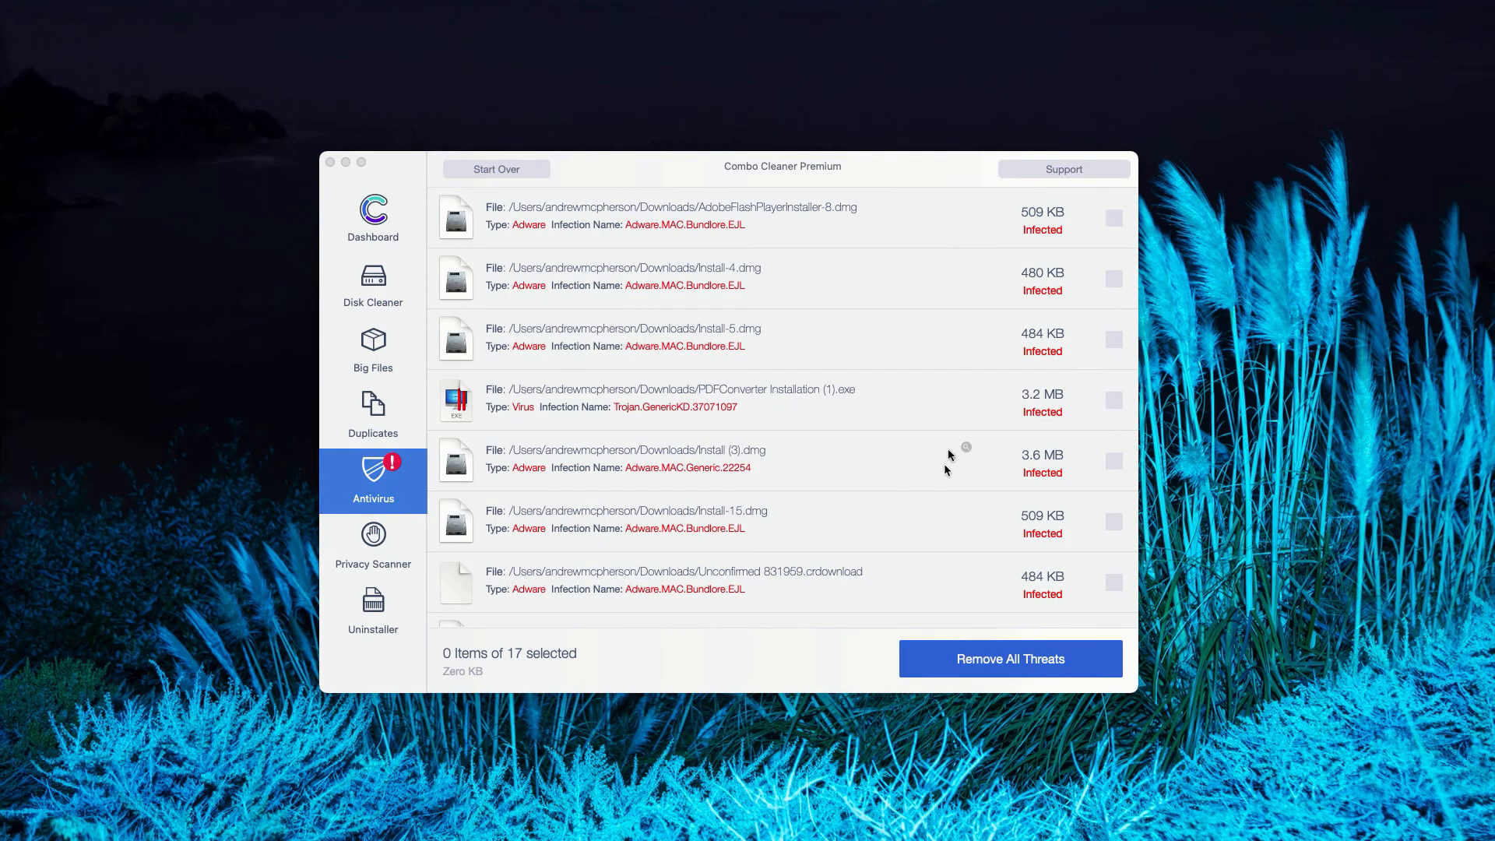
{"action": "mouse_move", "coordinate": [838, 350]}
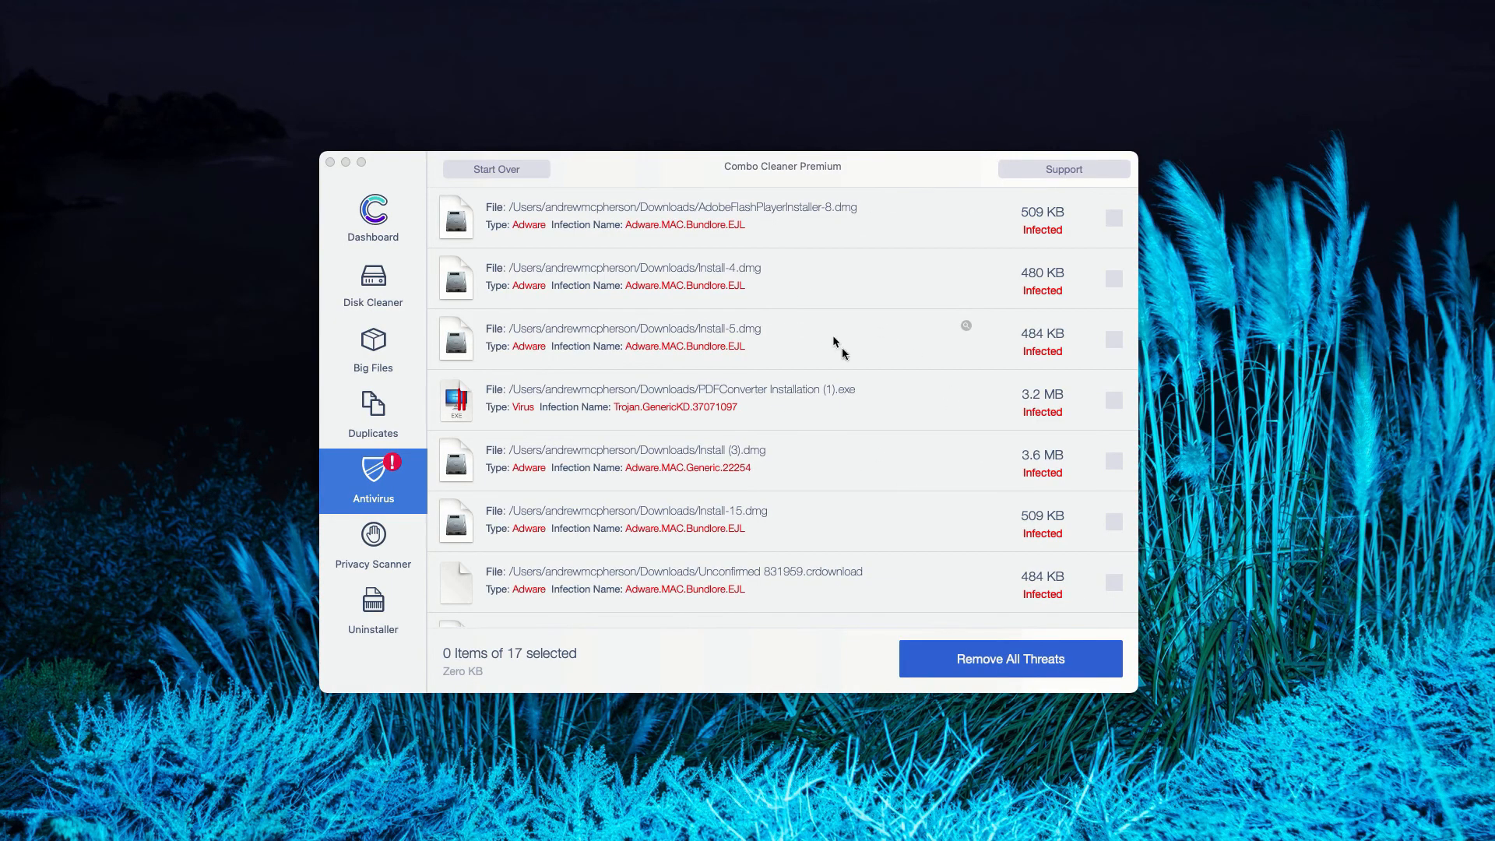
{"action": "scroll", "scroll_direction": "down", "scroll_amount": 3}
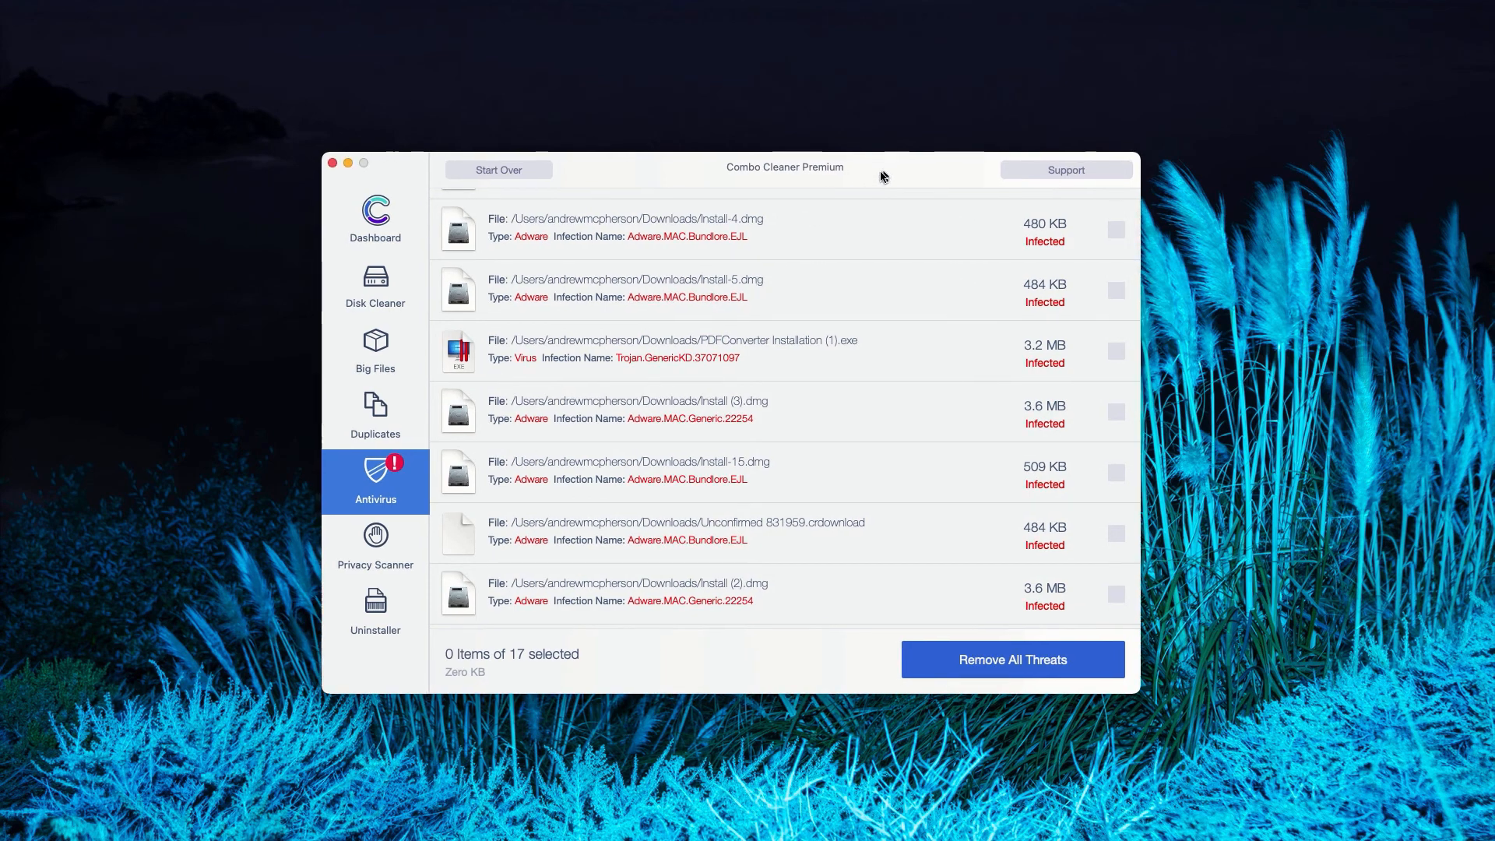
{"action": "scroll", "scroll_direction": "up", "scroll_amount": 3}
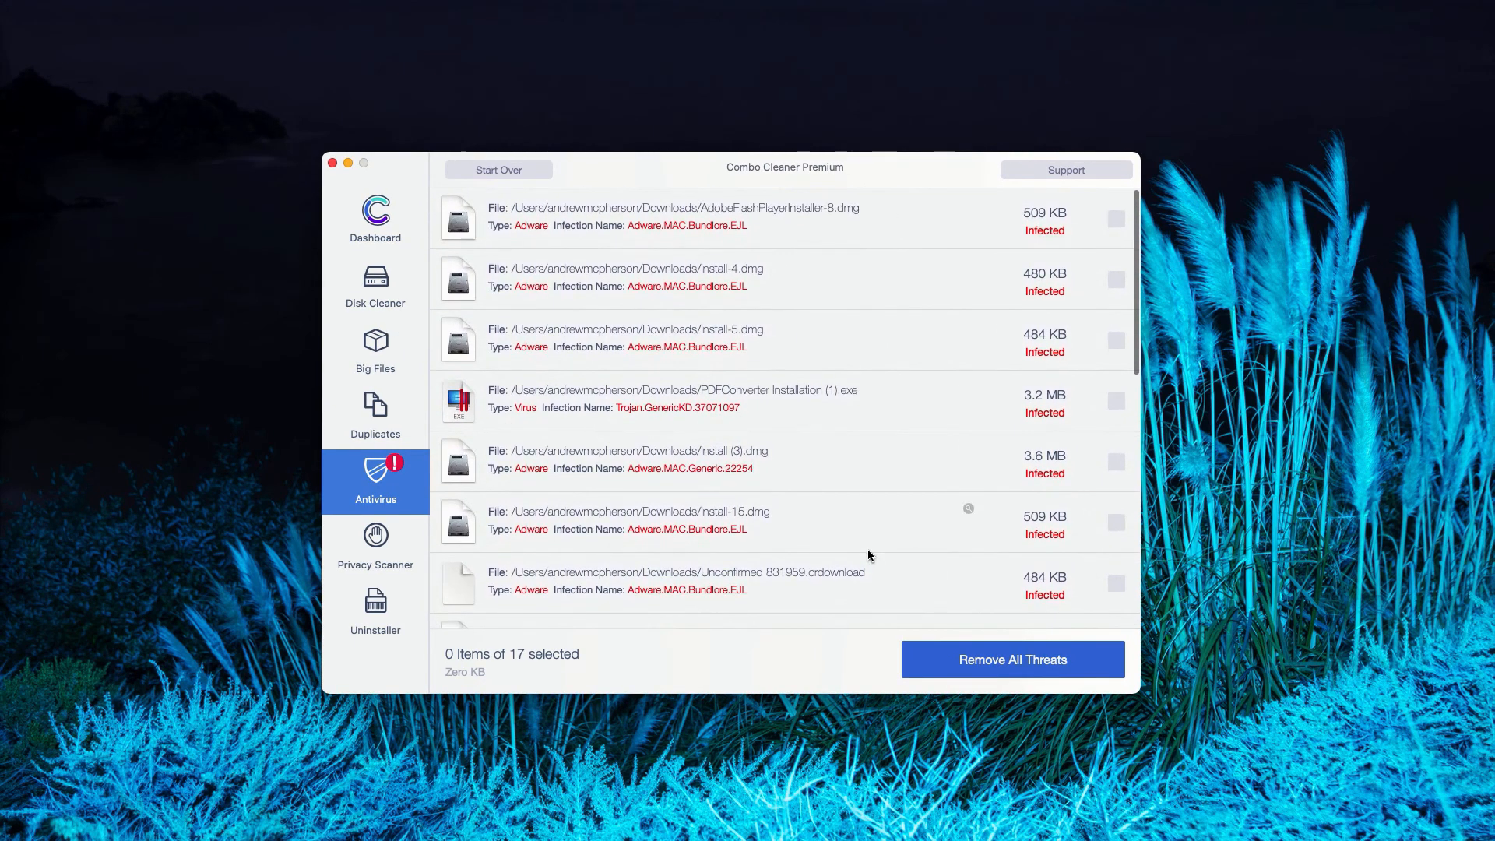